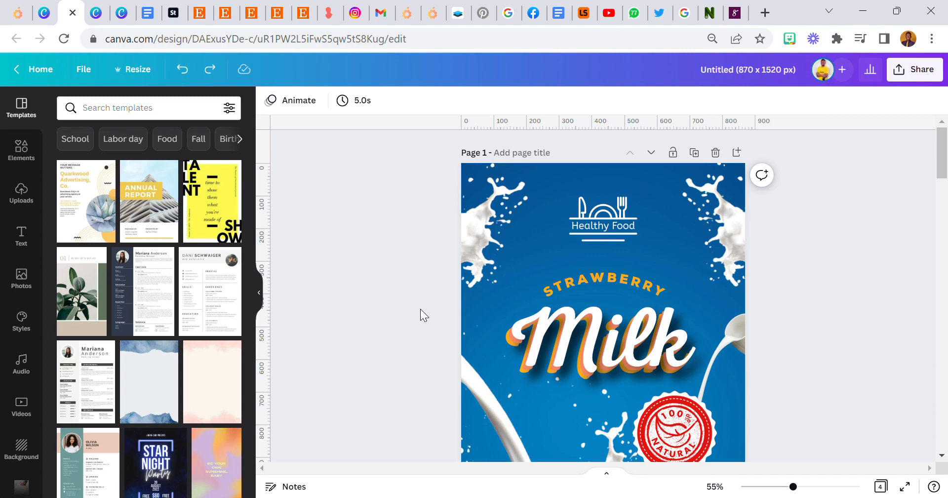
mouse_move(453, 364)
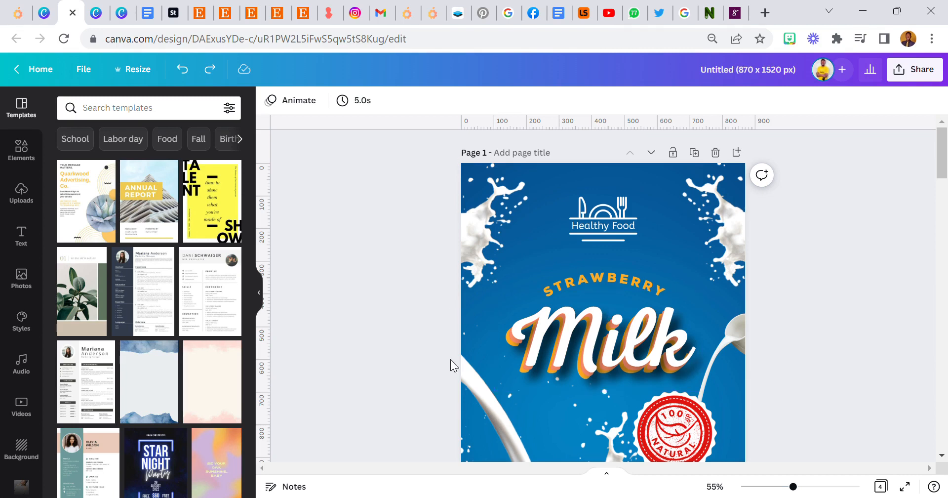
Step: Inspect the reference template's Milk lettering, STRAWBERRY text and Healthy Food logo
left_click(602, 342)
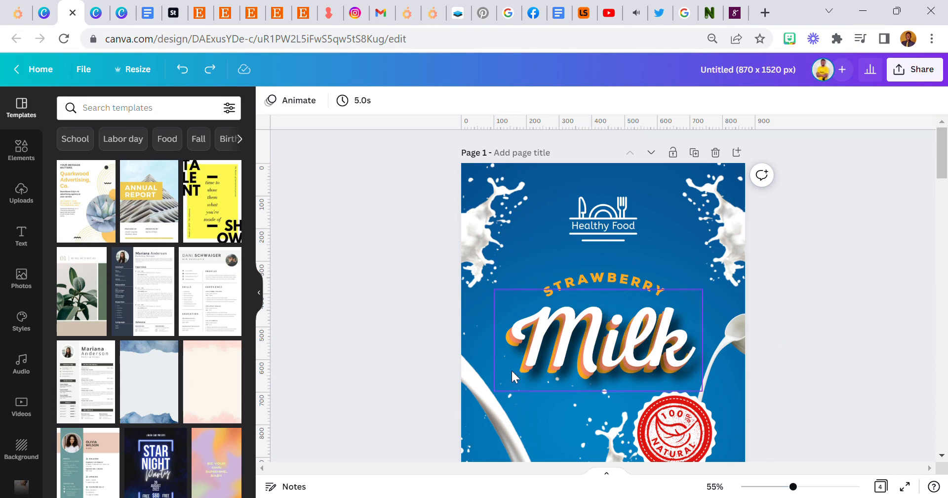
mouse_move(612, 373)
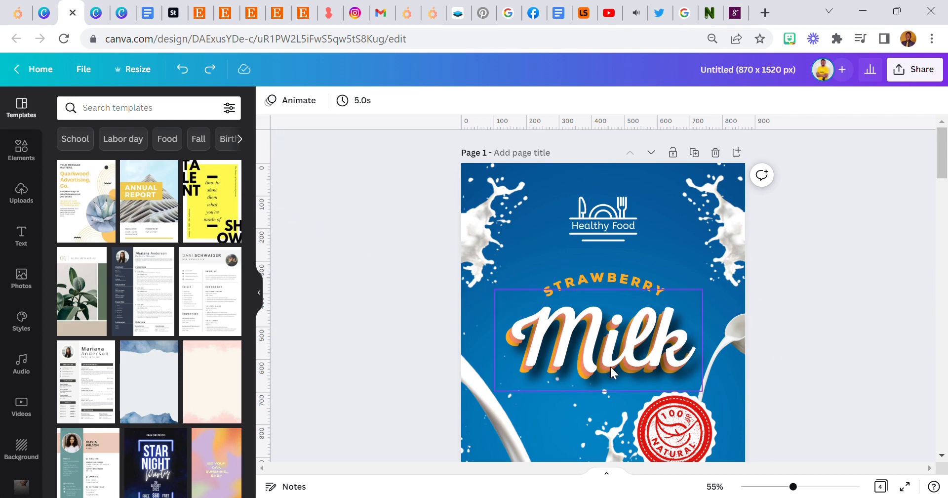
left_click(885, 340)
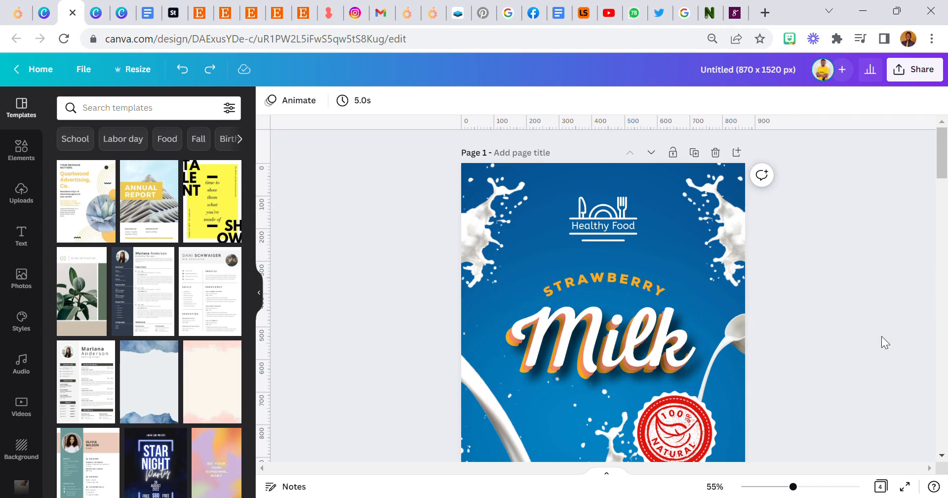
mouse_move(475, 238)
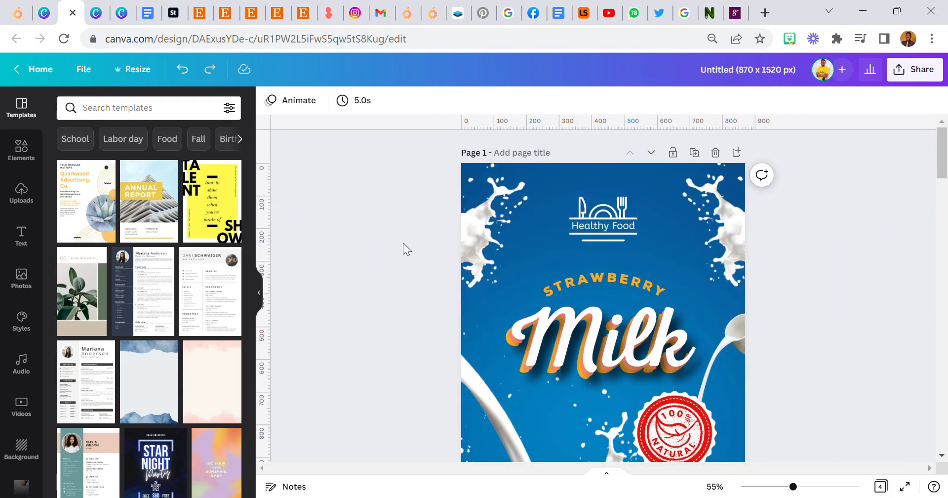
mouse_move(420, 271)
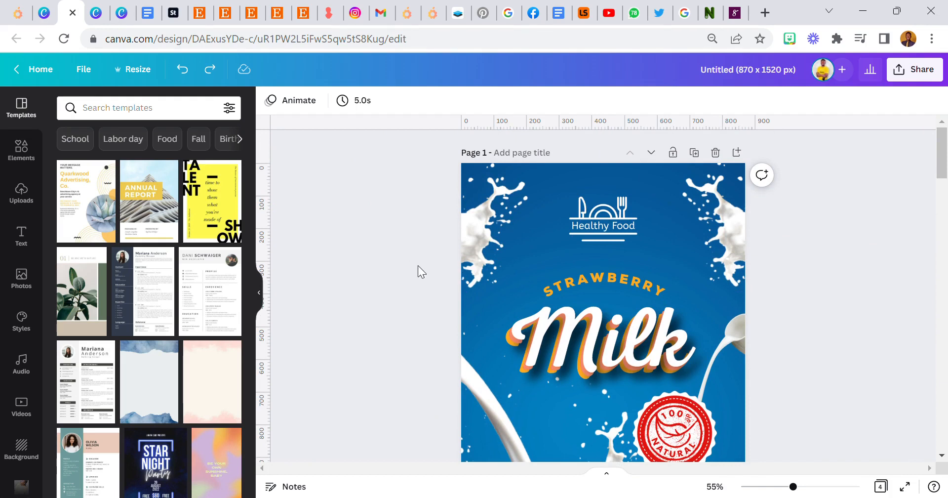
left_click(602, 285)
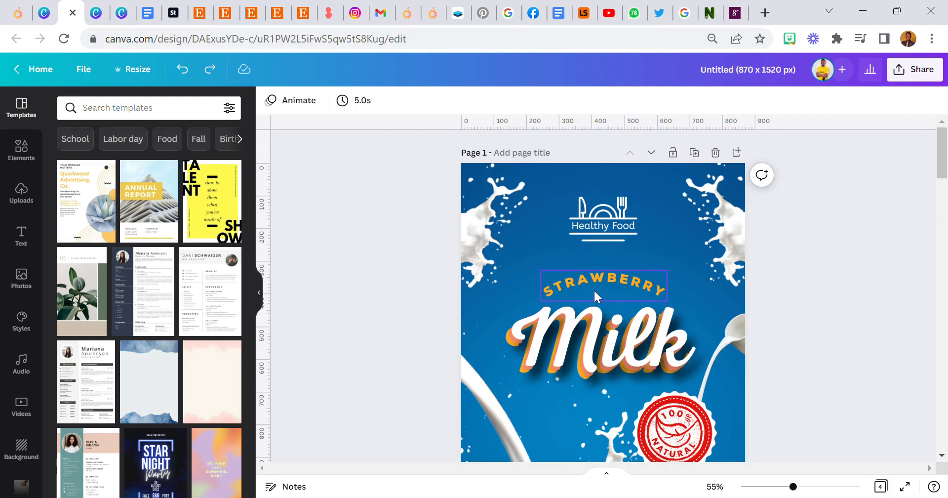
left_click(606, 182)
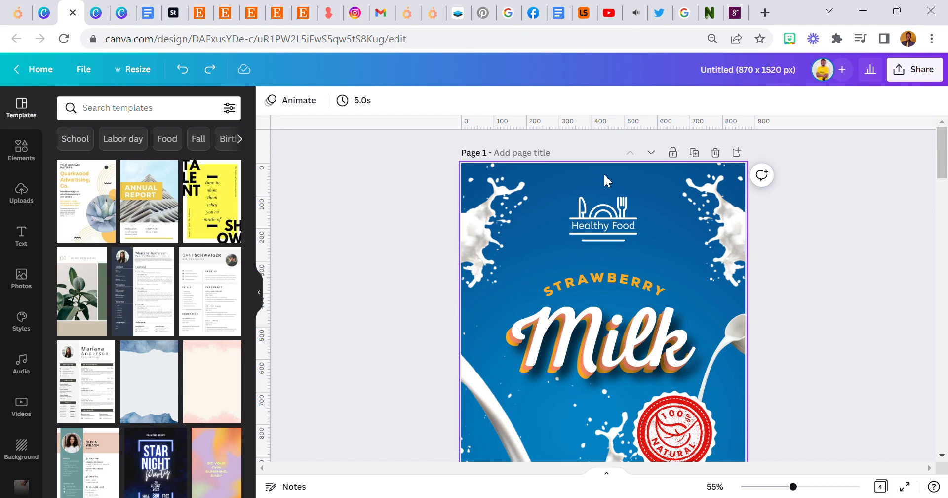
left_click(602, 218)
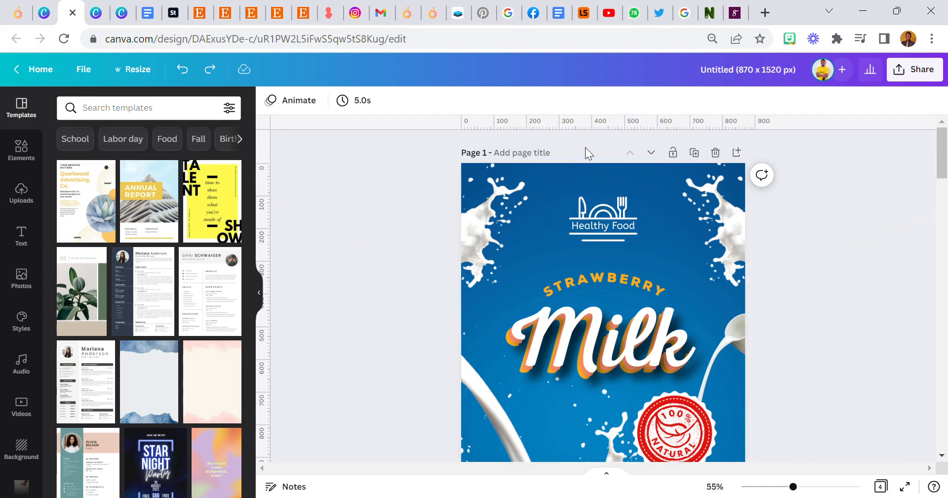
mouse_move(607, 160)
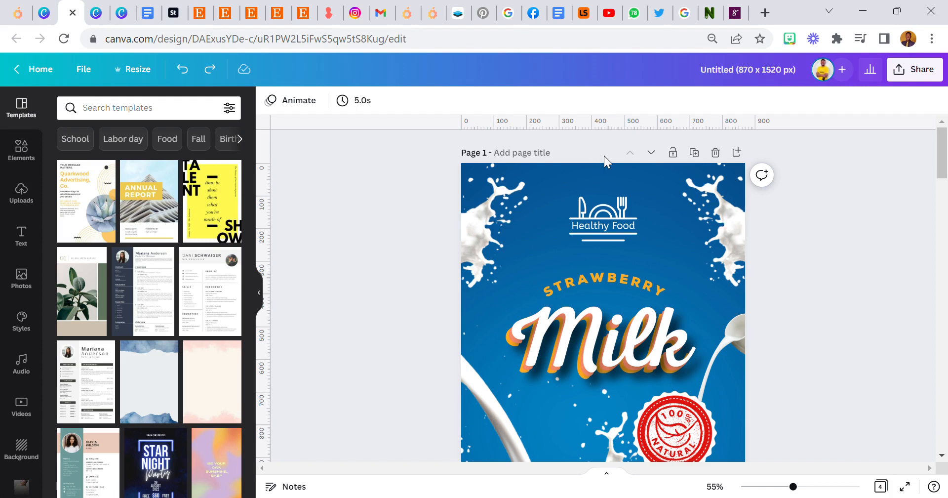
mouse_move(619, 176)
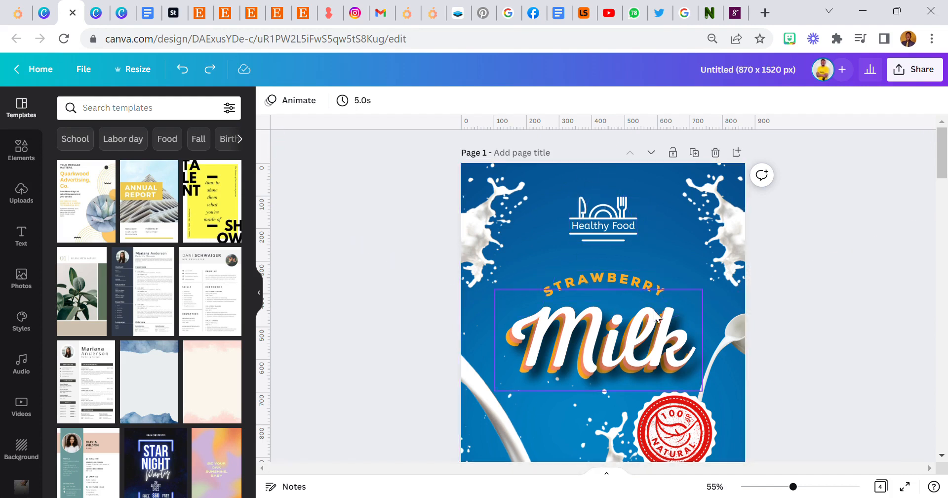
left_click(602, 217)
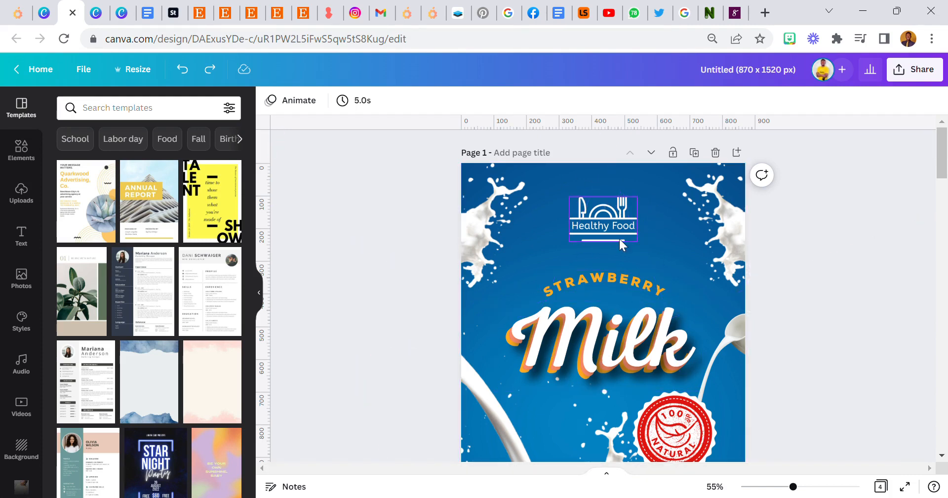
left_click(613, 335)
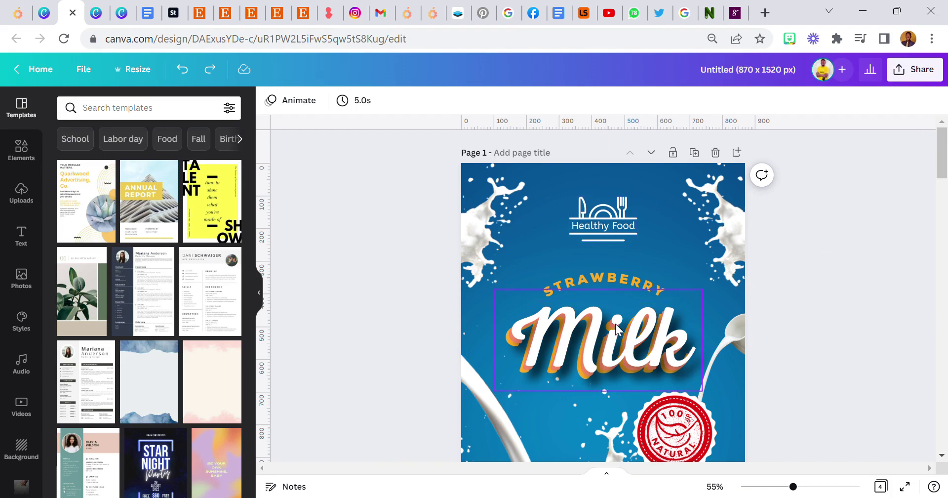
left_click(602, 219)
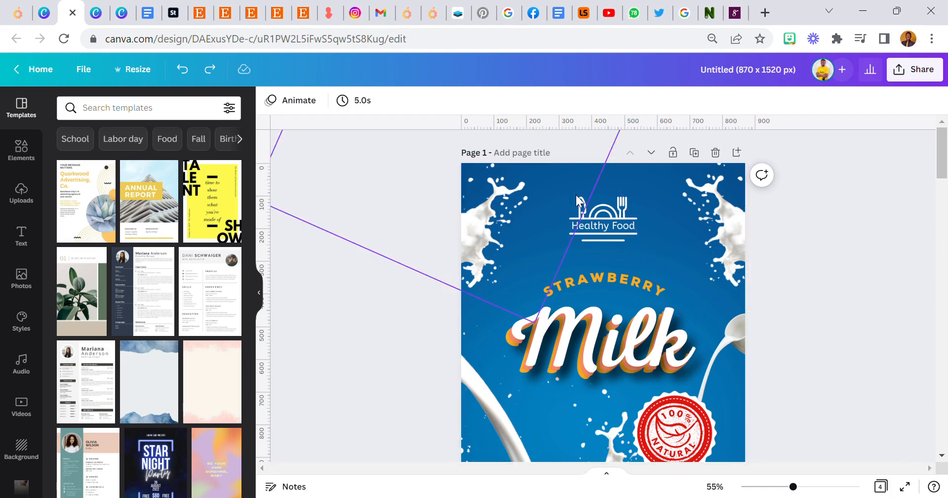
left_click(602, 186)
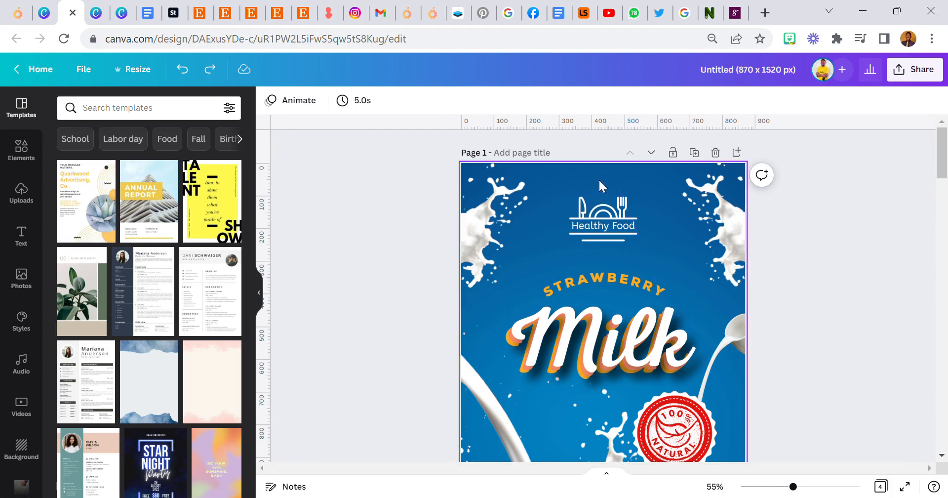
left_click(602, 211)
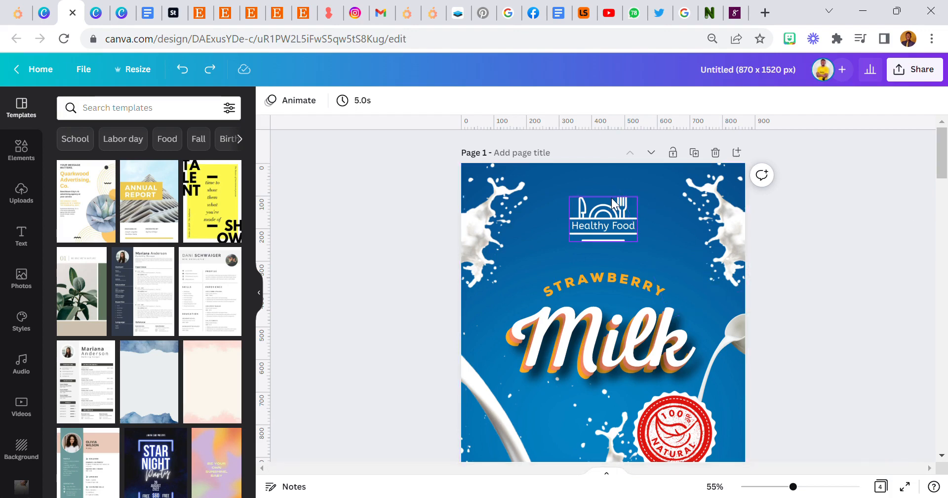
Step: Switch to the blank design and add a text box reading 'Canva'
left_click(607, 177)
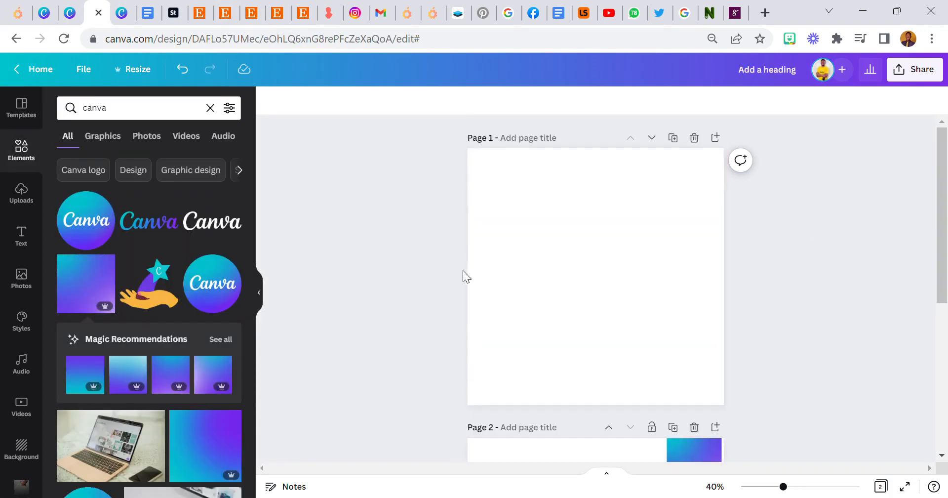
left_click(209, 108)
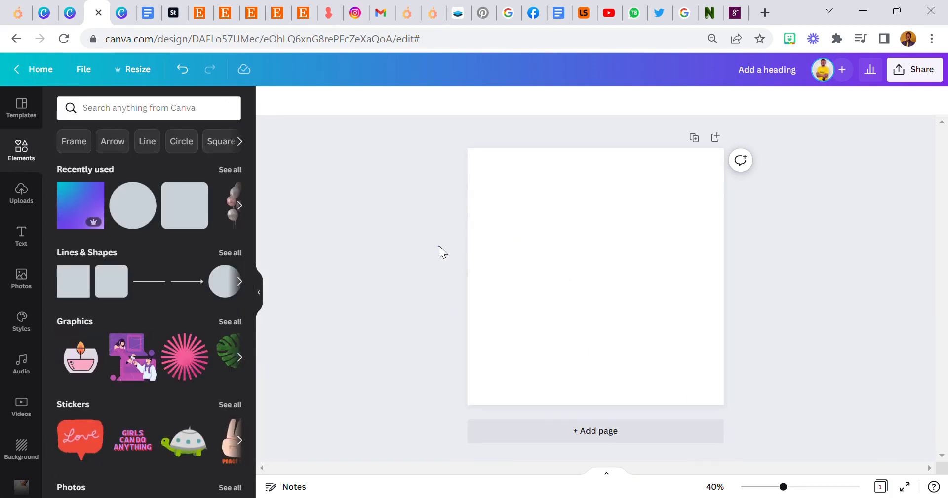
left_click(559, 208)
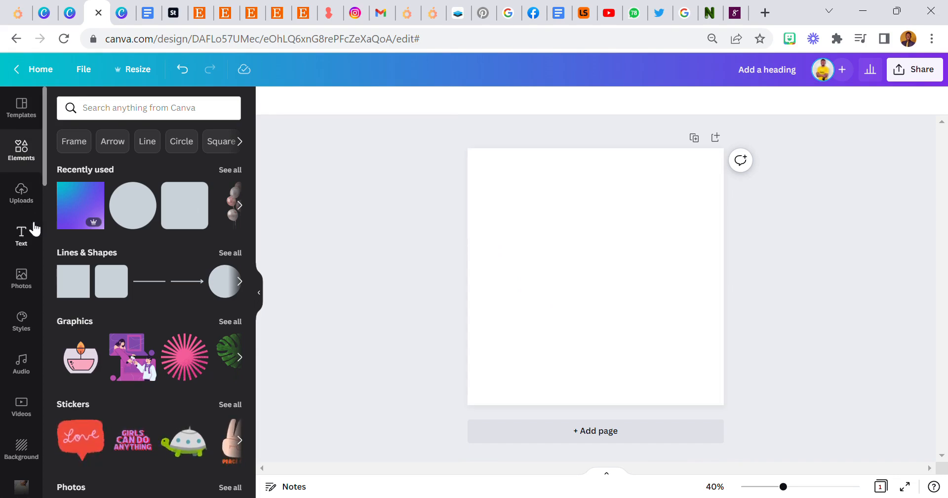
left_click(20, 235)
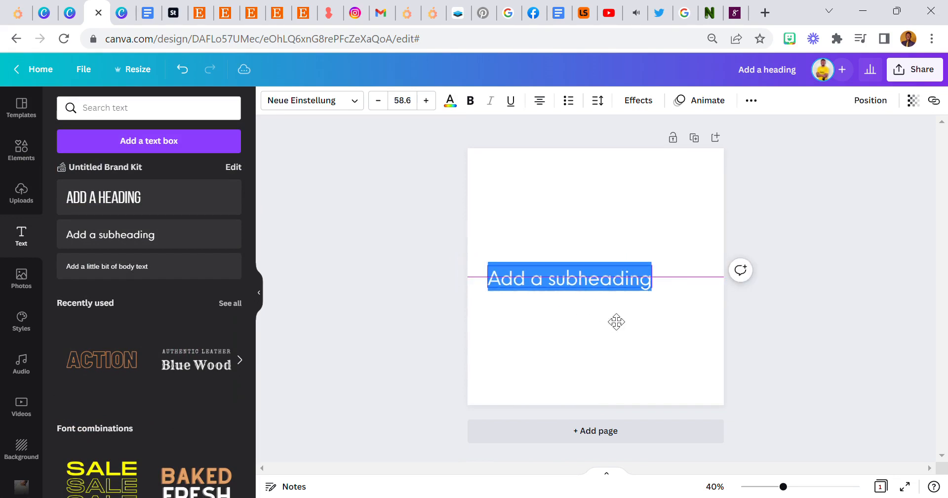
left_click(538, 241)
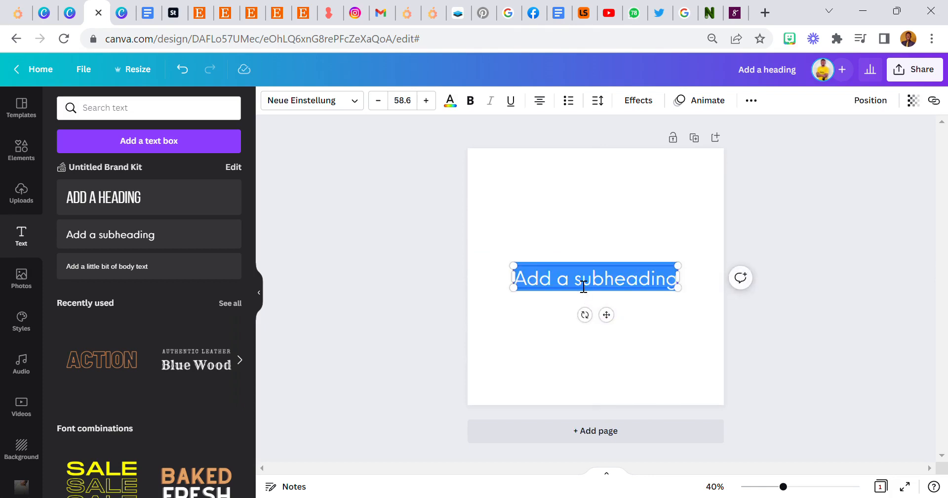
type("Canva")
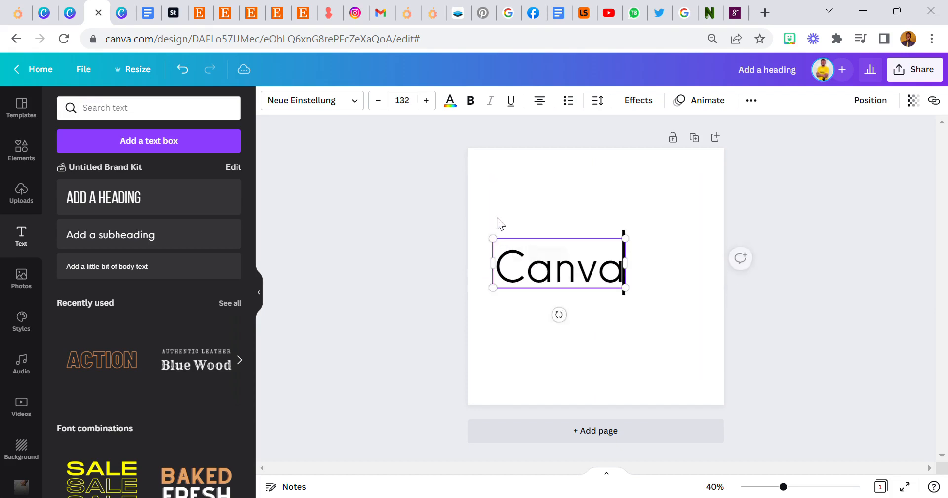
left_click(423, 142)
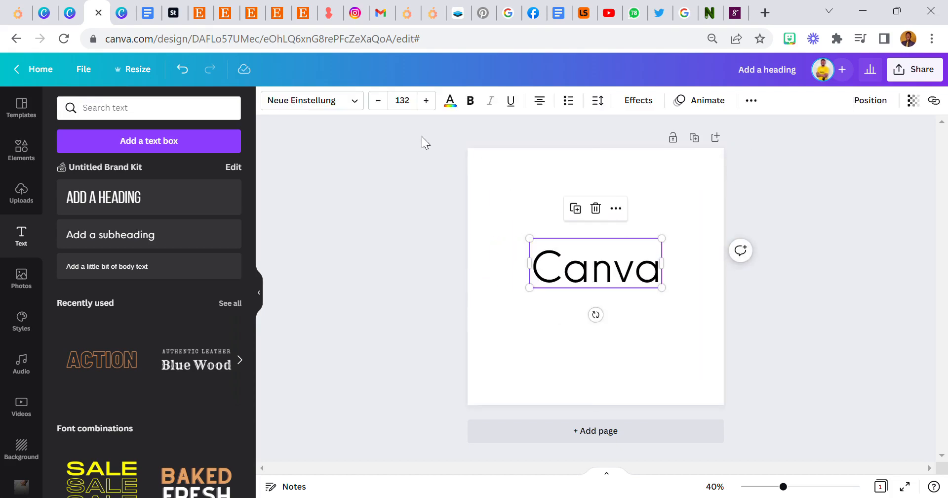
mouse_move(313, 141)
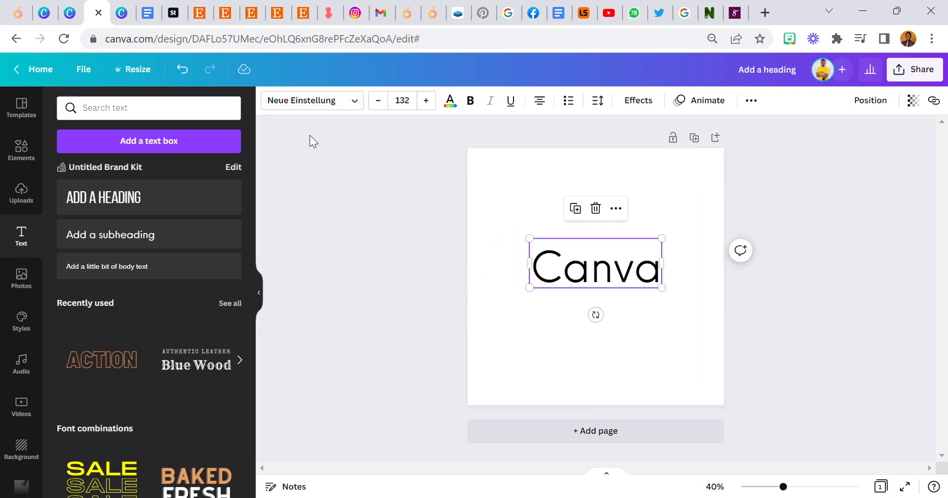
mouse_move(514, 196)
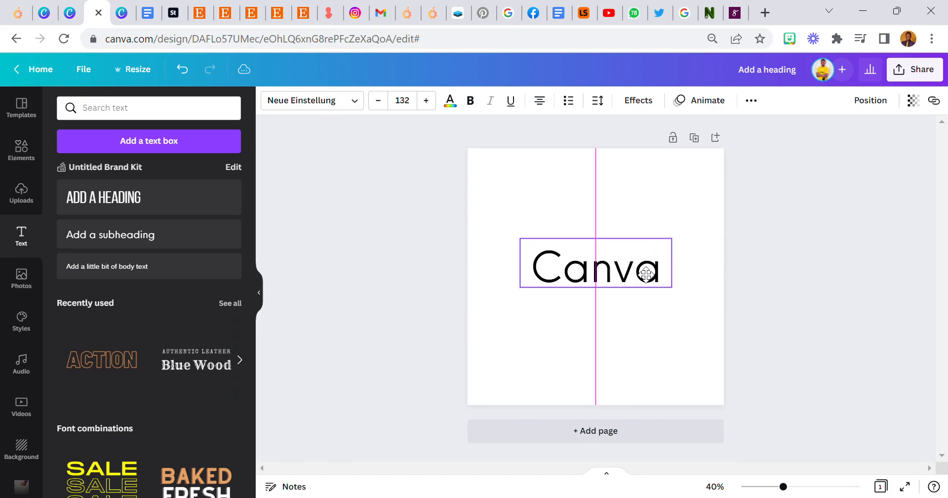
Step: Set the Canva heading's font to Nexa Script via the 'nexa' font search
type("nexa")
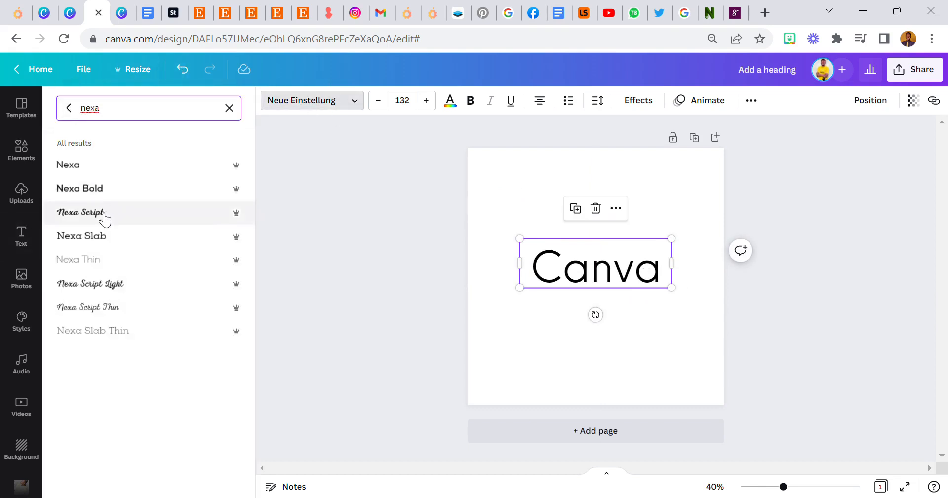
left_click(229, 107)
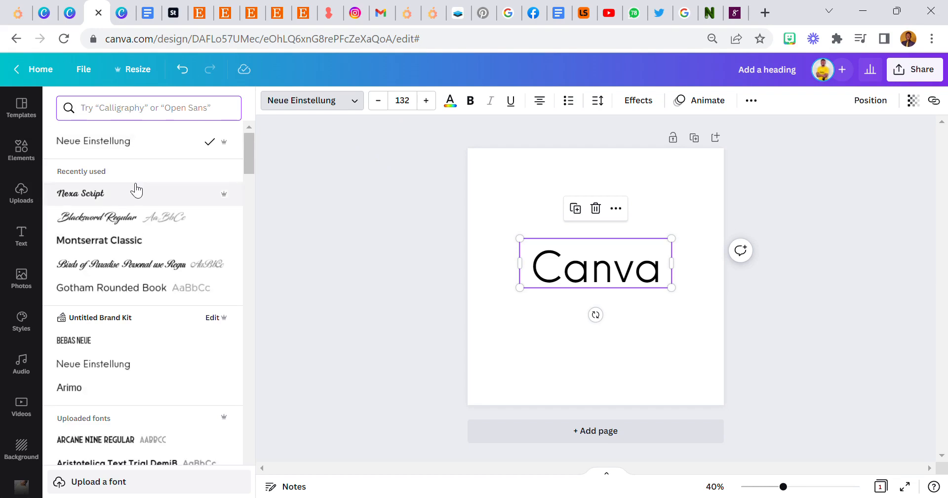
left_click(79, 192)
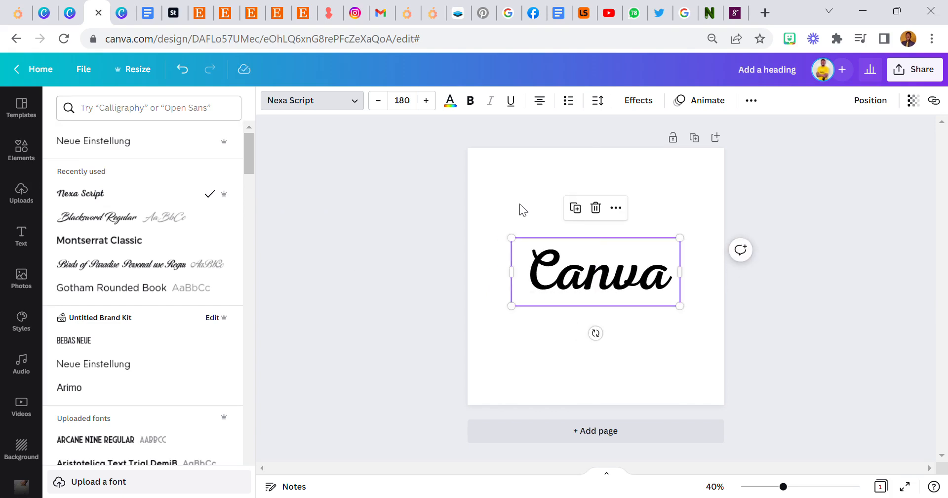
left_click(21, 236)
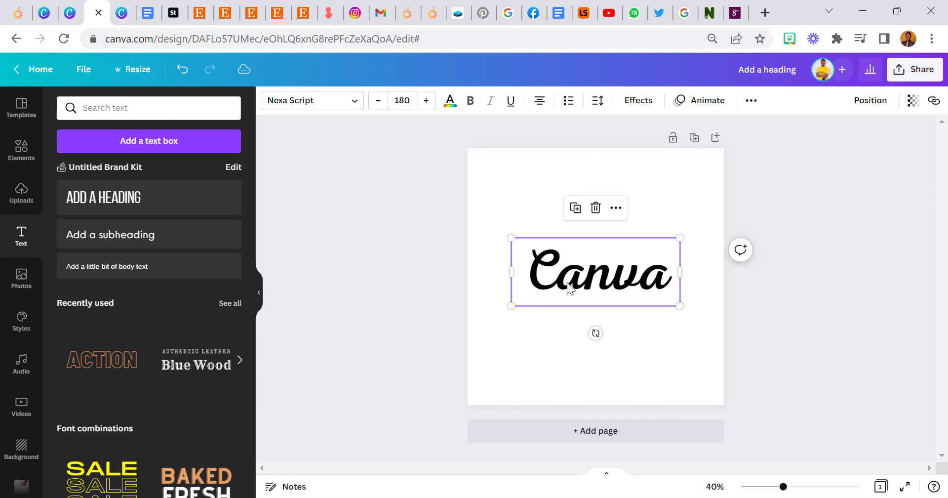
mouse_move(528, 177)
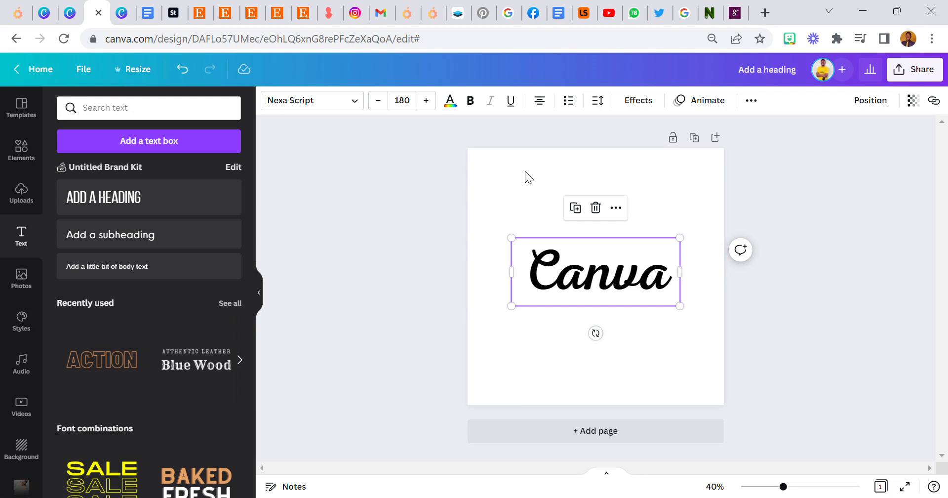
Step: Enlarge the Nexa Script heading to size 196 while keeping it centred
left_click_drag(510, 237, 498, 232)
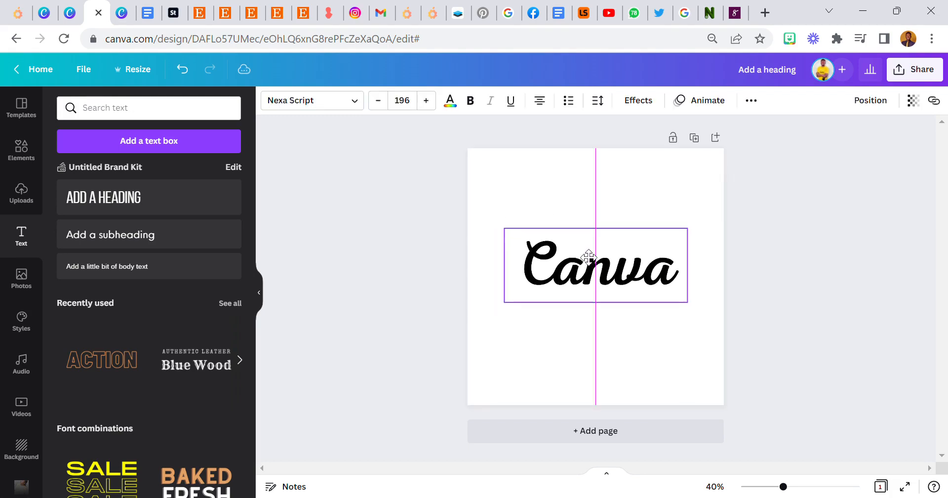
left_click(594, 265)
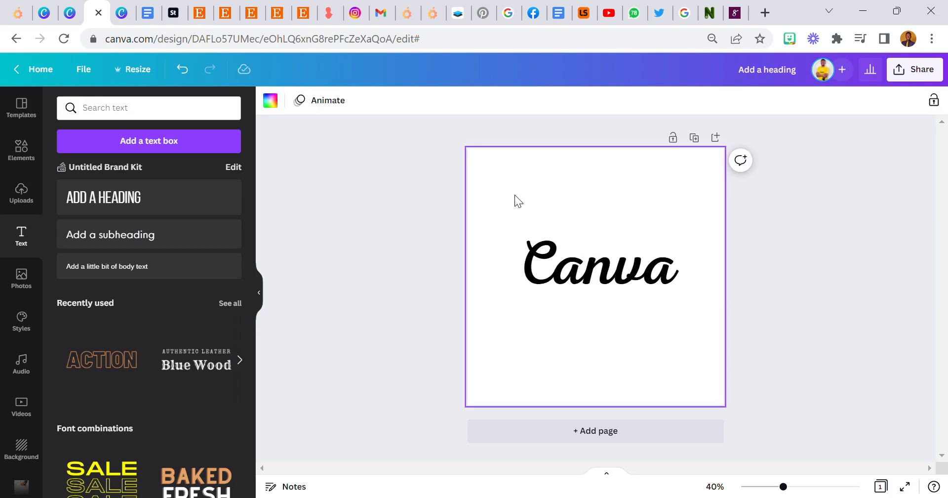
left_click(598, 270)
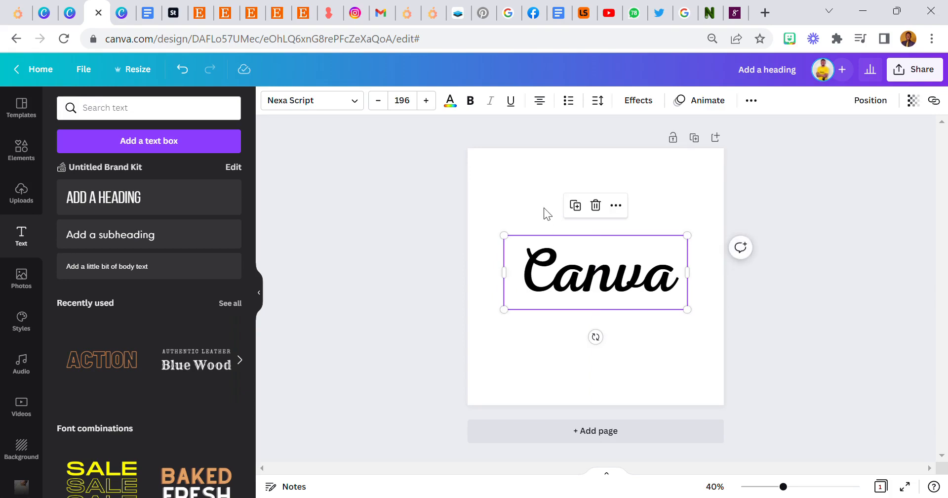
mouse_move(594, 285)
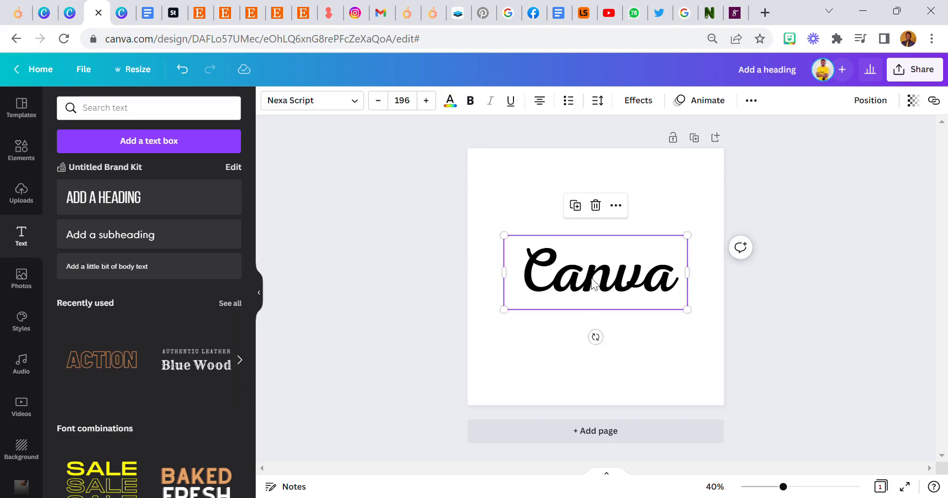
mouse_move(489, 225)
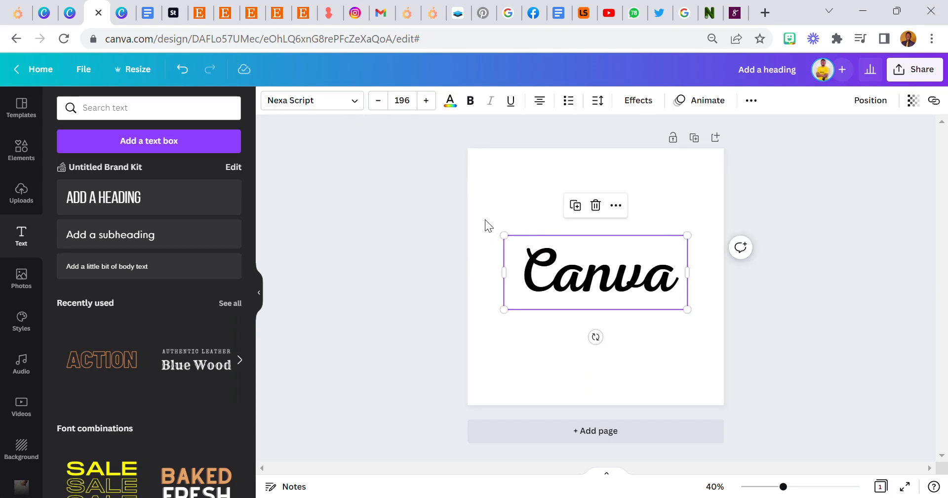
mouse_move(596, 306)
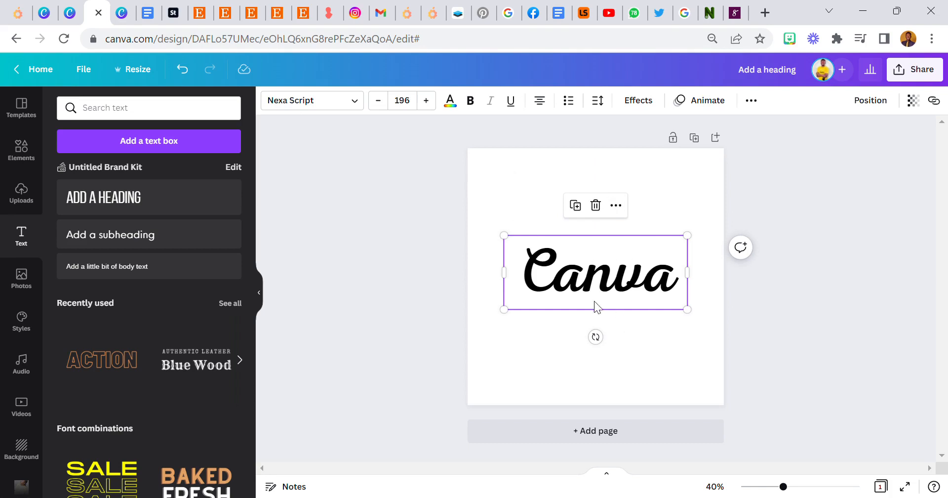
mouse_move(572, 273)
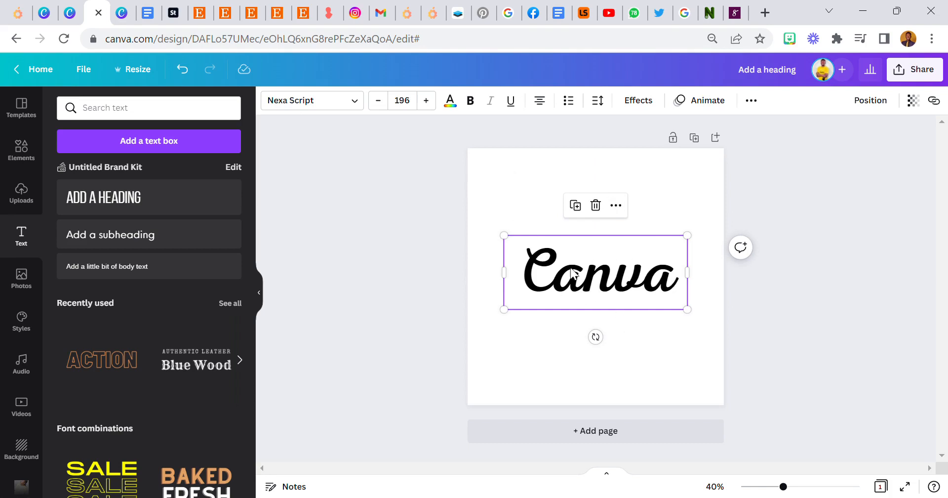
Step: Search Photos for a blue background and set the textured blue photo behind the heading
left_click(517, 190)
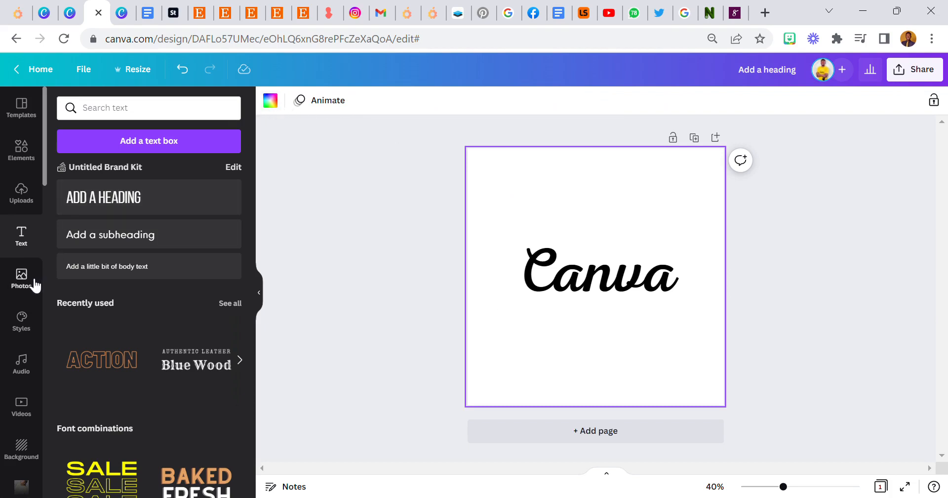
left_click(21, 279)
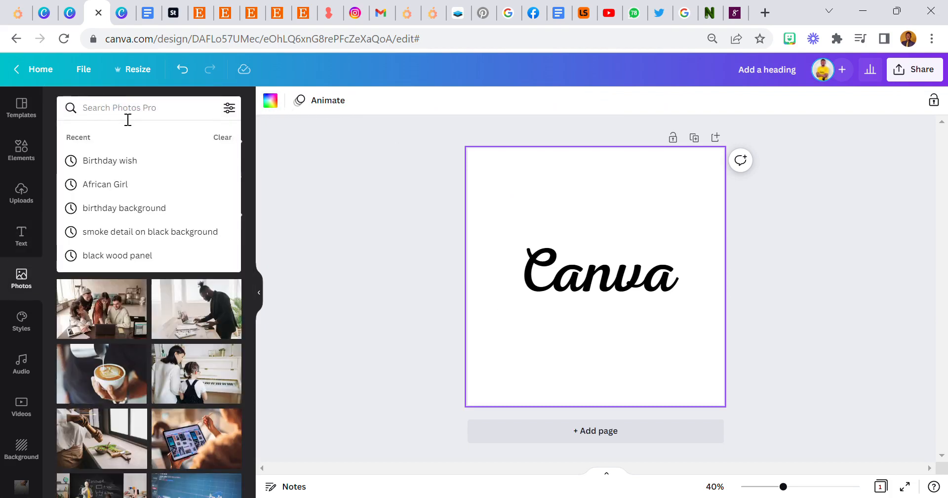
type("blue")
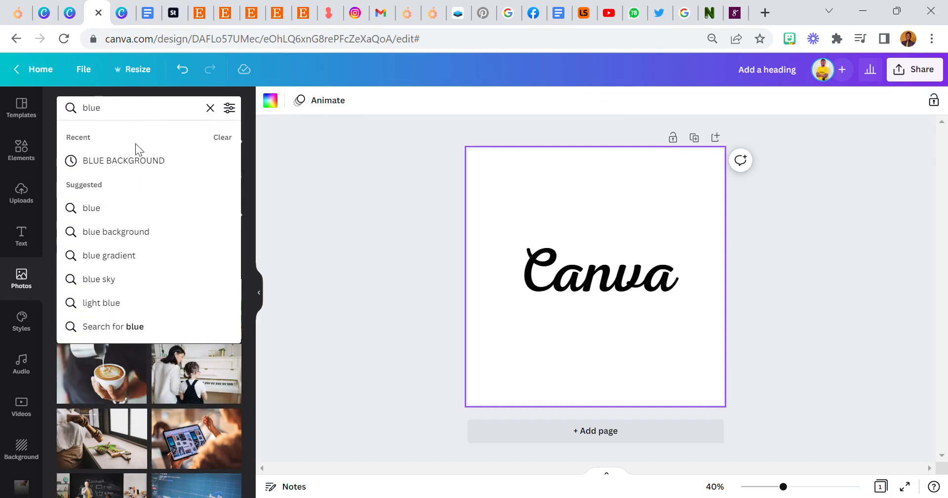
left_click(123, 160)
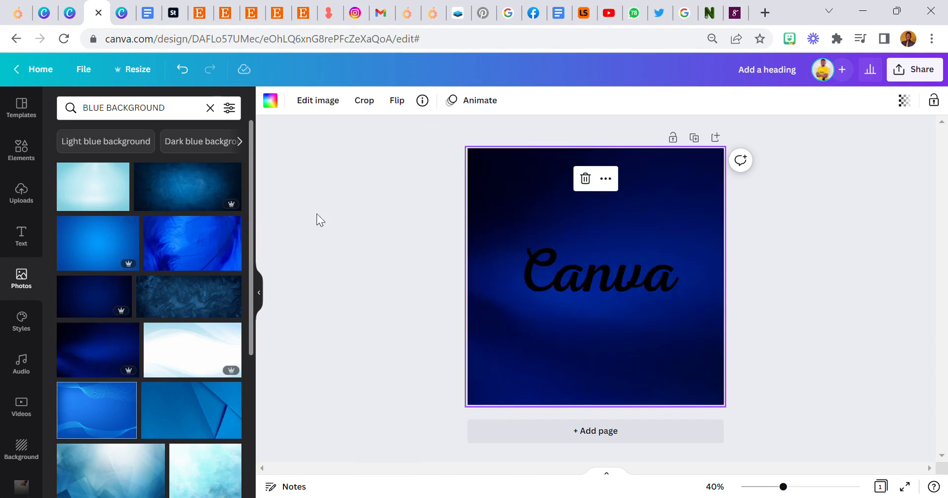
left_click(188, 187)
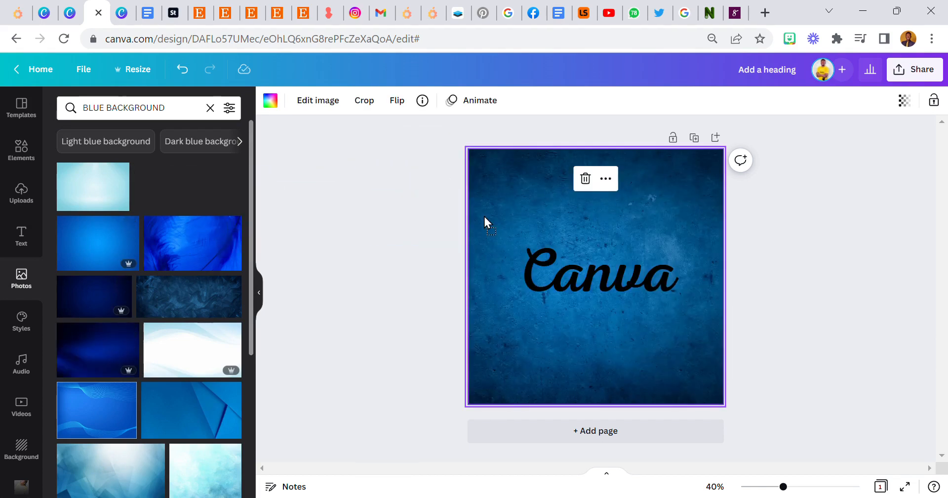
left_click(599, 273)
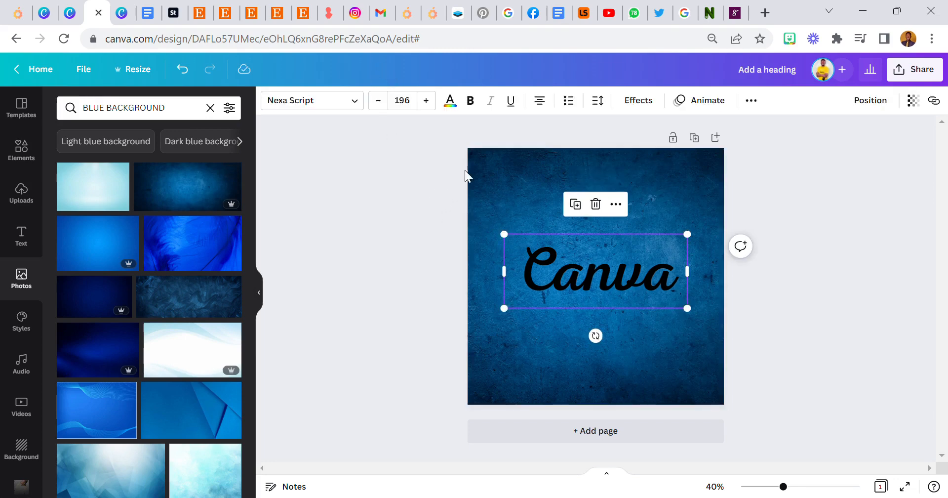
mouse_move(524, 227)
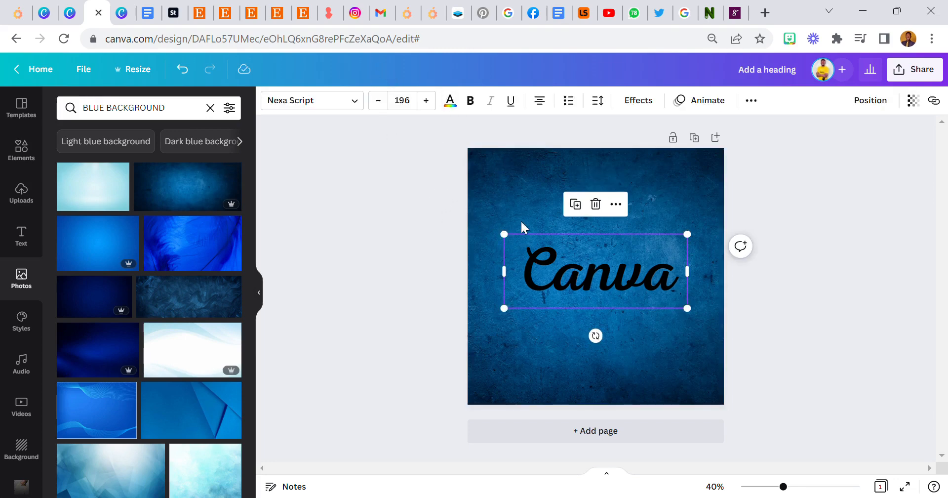
mouse_move(450, 101)
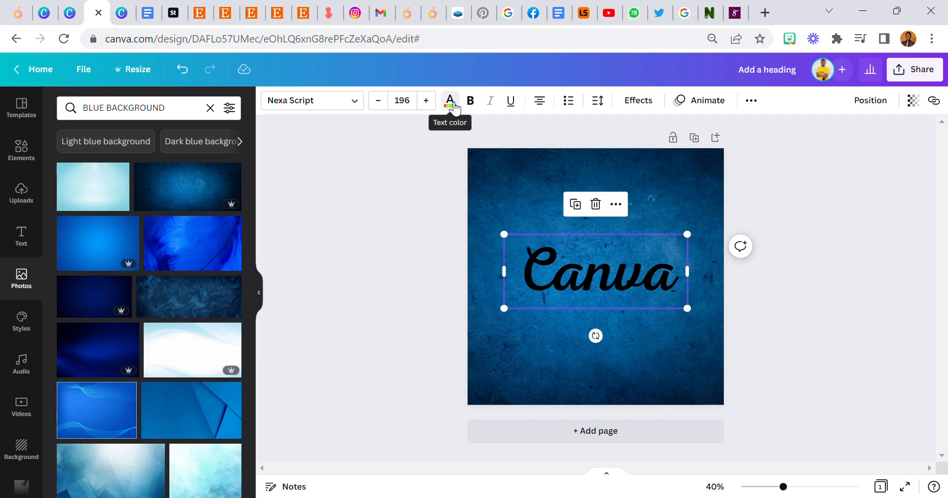
Step: Make the Canva heading white from the text colour choices
left_click(449, 101)
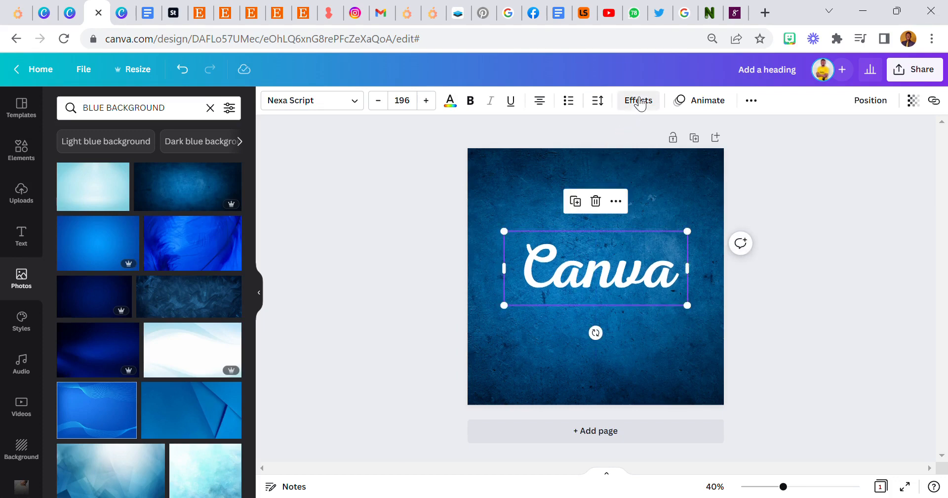
Step: Add a drop shadow with blur 83 and a black shadow colour to the white heading
left_click(637, 100)
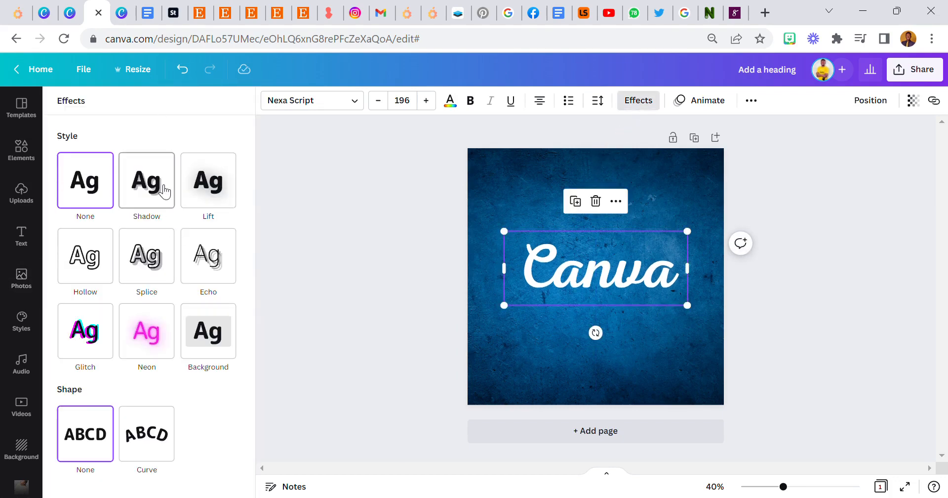
left_click(146, 180)
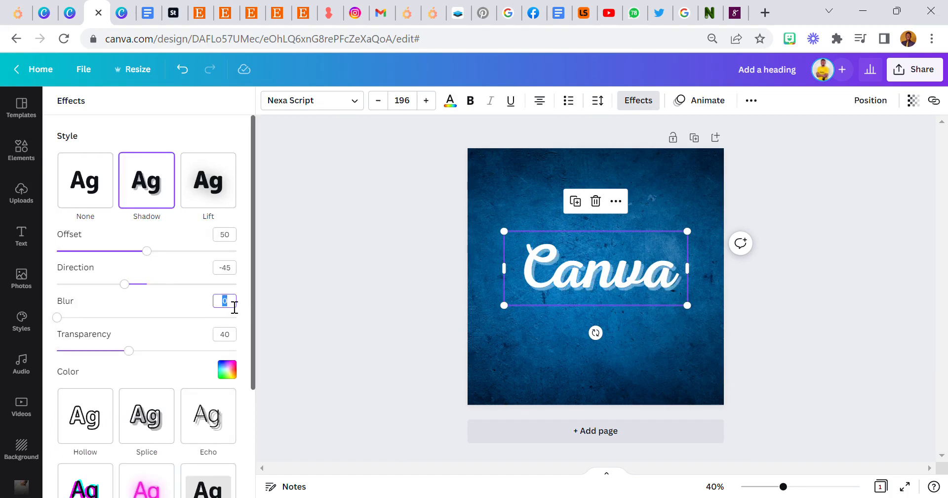
type("83")
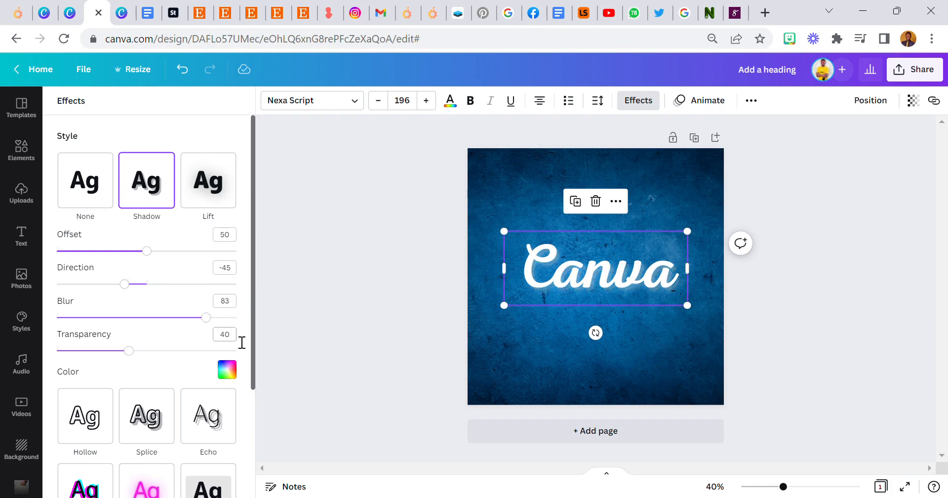
left_click(227, 369)
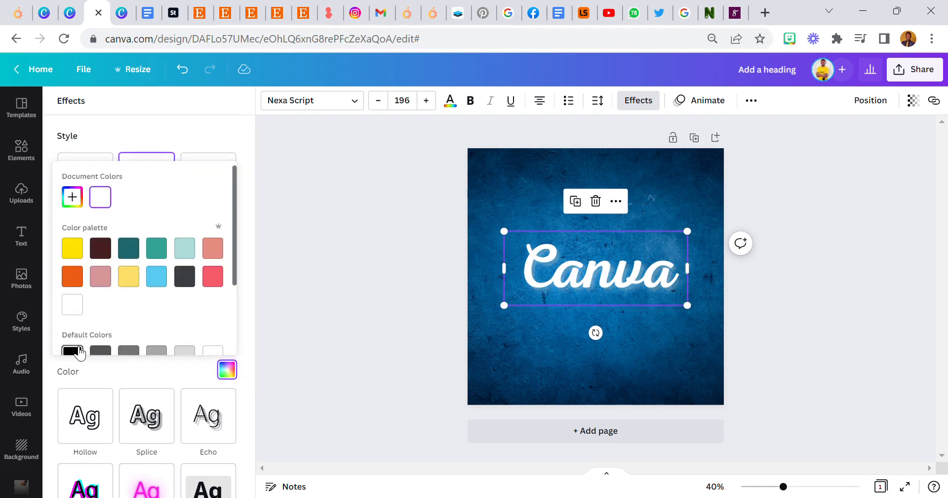
left_click(146, 179)
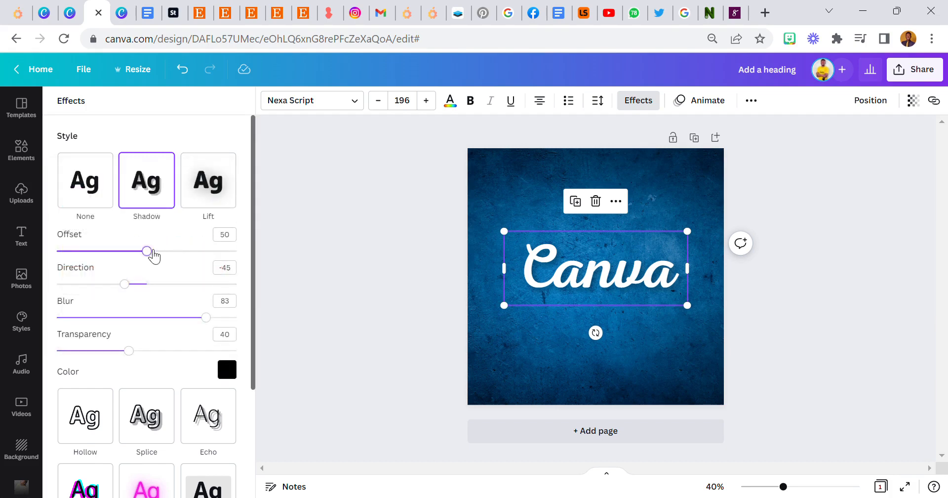
Step: Slide the shadow offset back and forth and leave it at its maximum of 100
left_click_drag(147, 250, 128, 251)
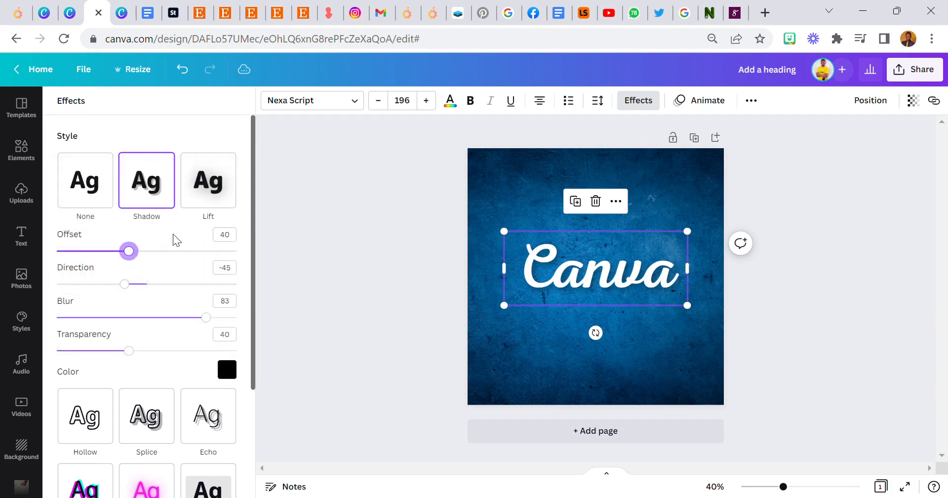
left_click_drag(129, 251, 94, 251)
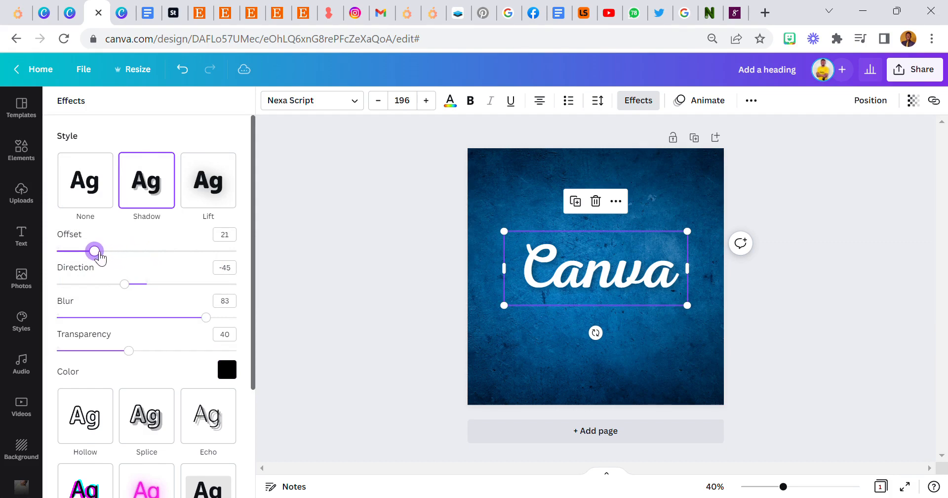
left_click_drag(95, 251, 181, 251)
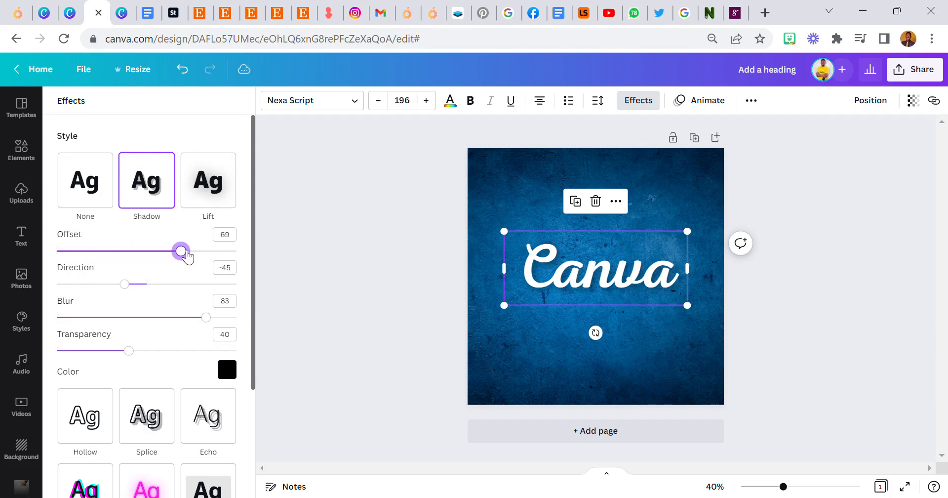
left_click_drag(181, 251, 57, 250)
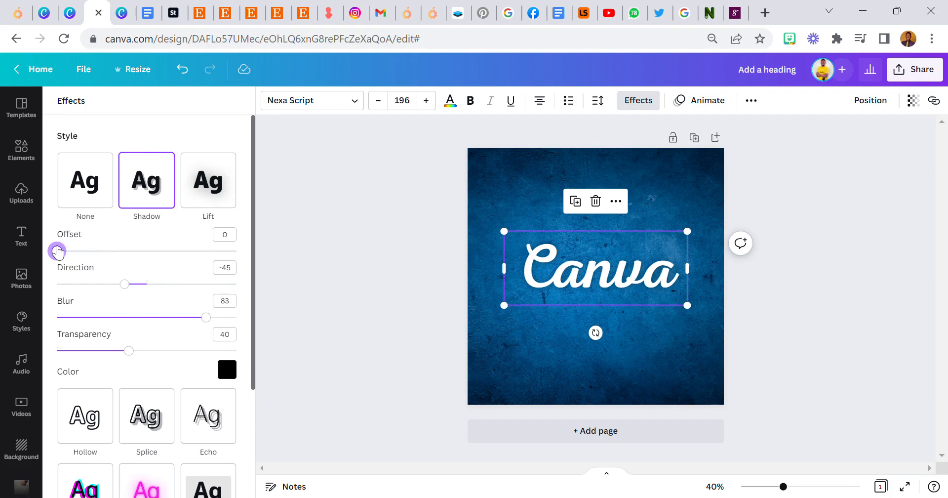
left_click_drag(57, 250, 236, 250)
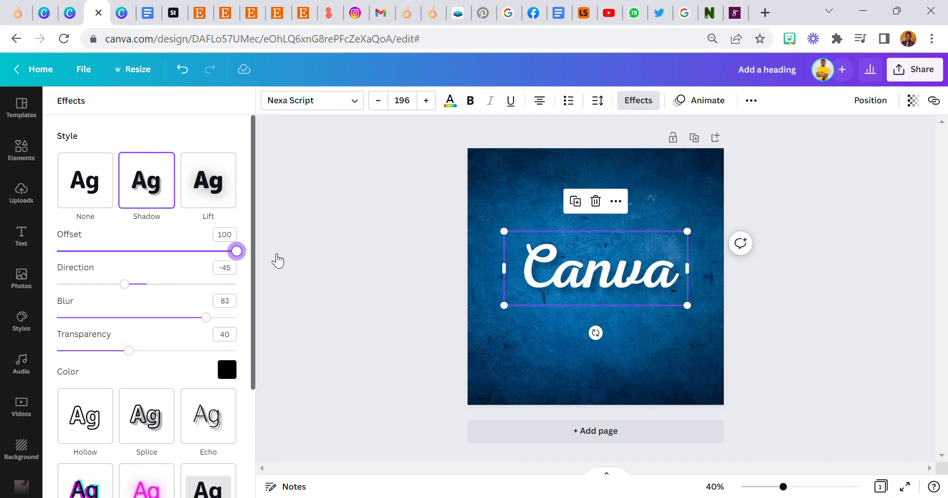
left_click_drag(236, 251, 157, 251)
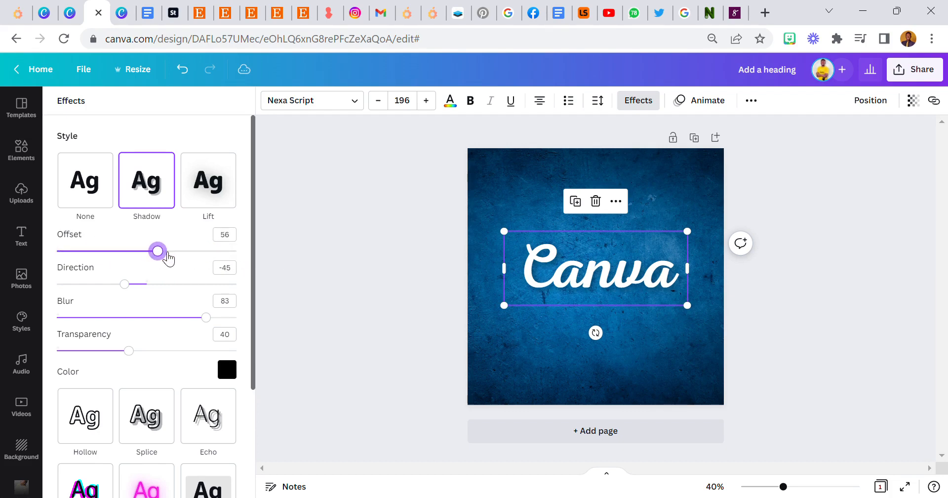
left_click_drag(157, 251, 149, 251)
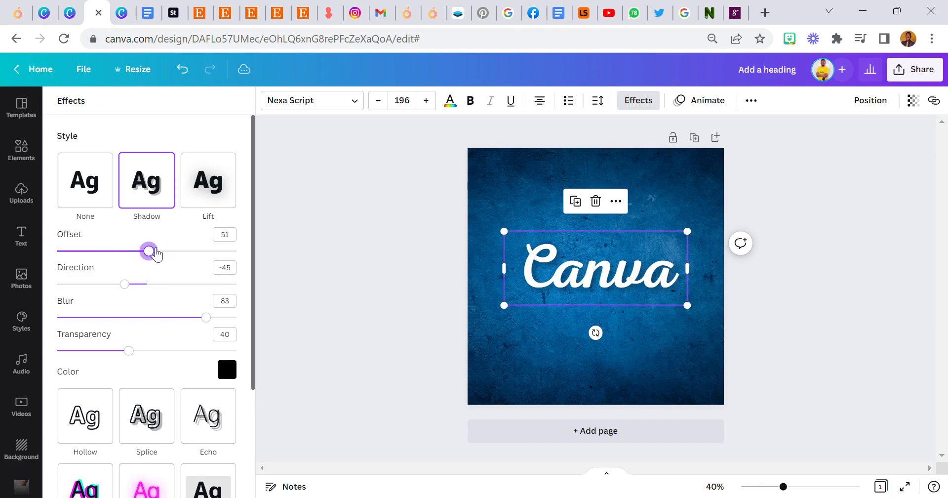
left_click_drag(148, 251, 152, 251)
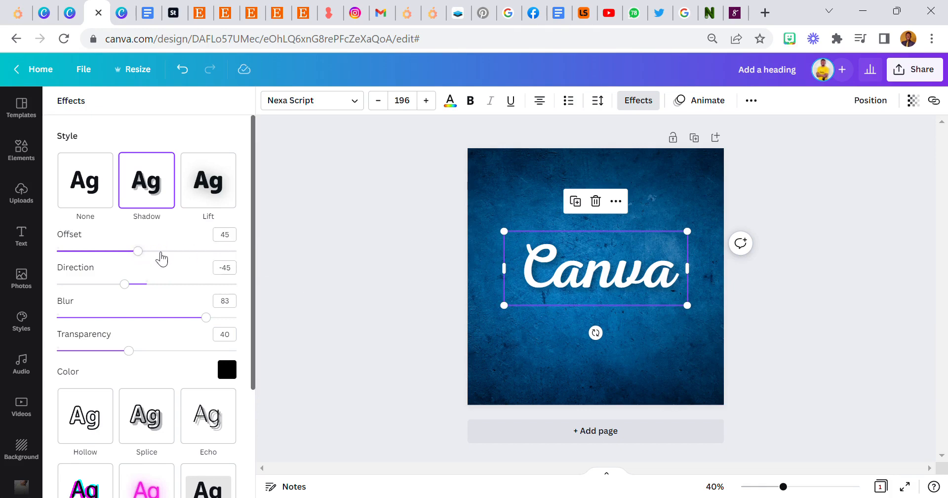
mouse_move(129, 249)
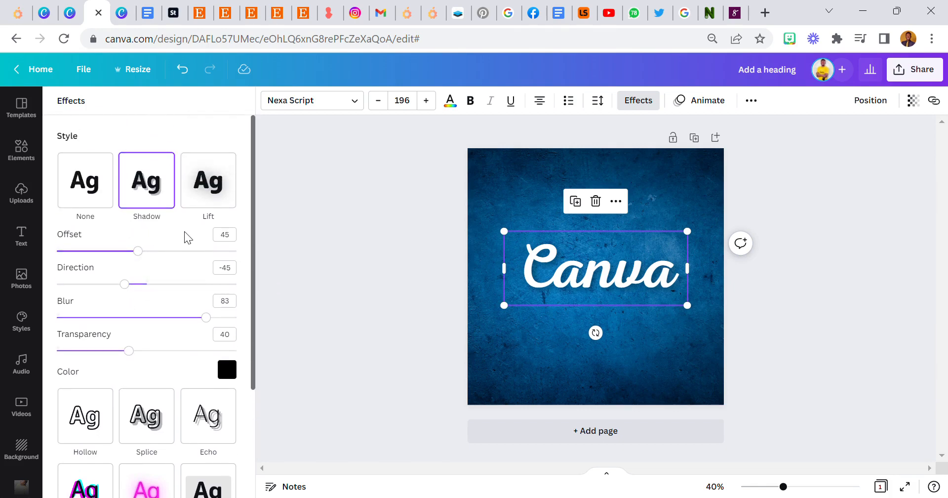
left_click_drag(138, 251, 236, 251)
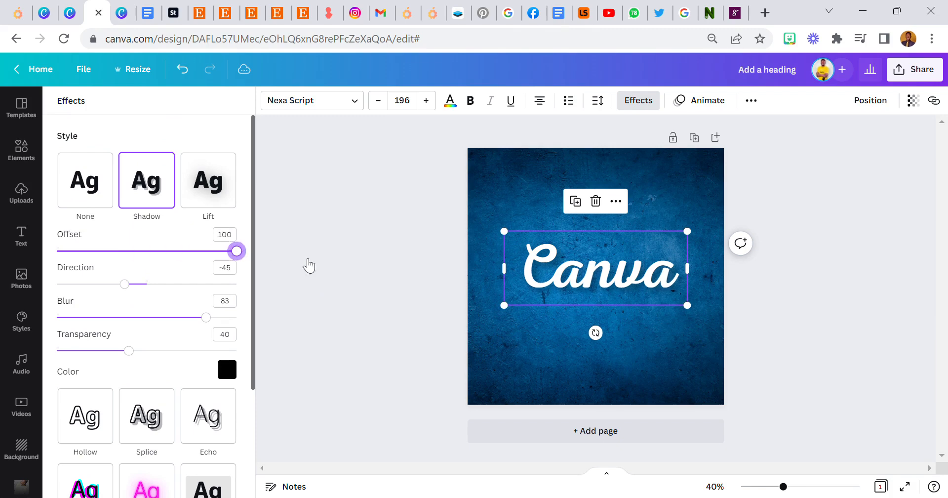
mouse_move(171, 290)
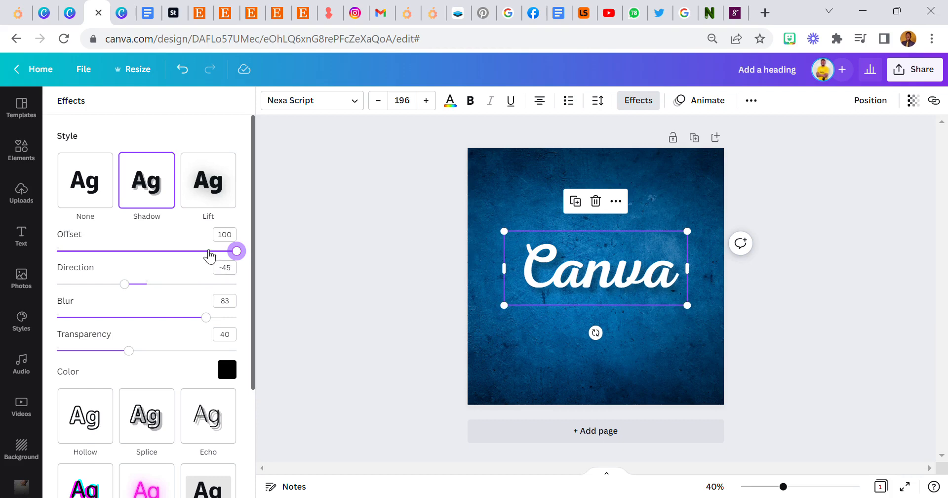
mouse_move(157, 350)
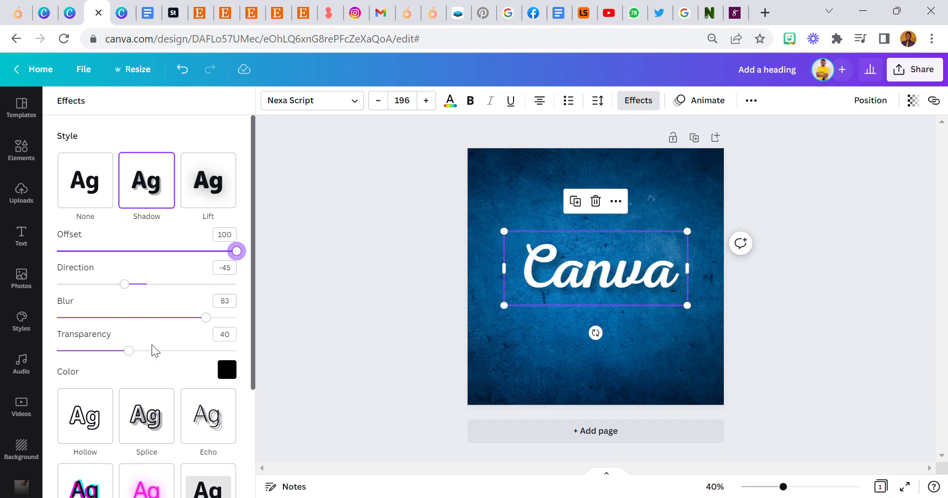
mouse_move(203, 308)
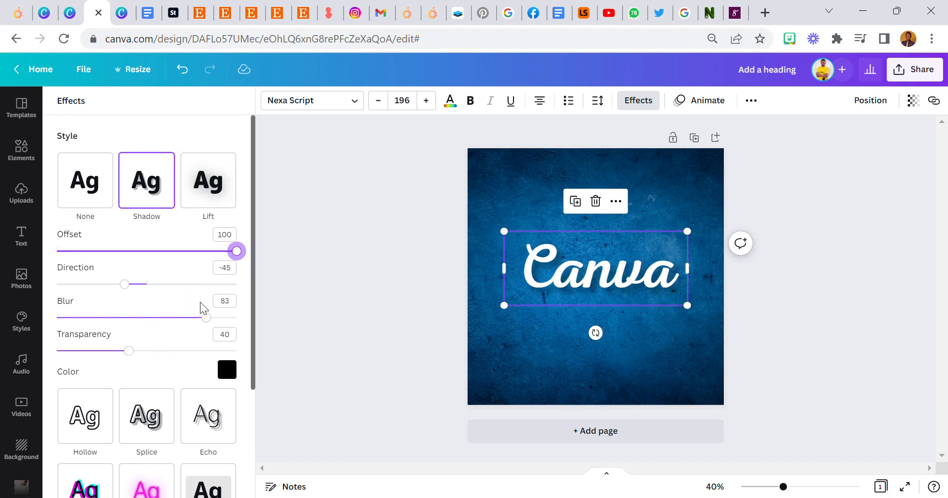
mouse_move(139, 303)
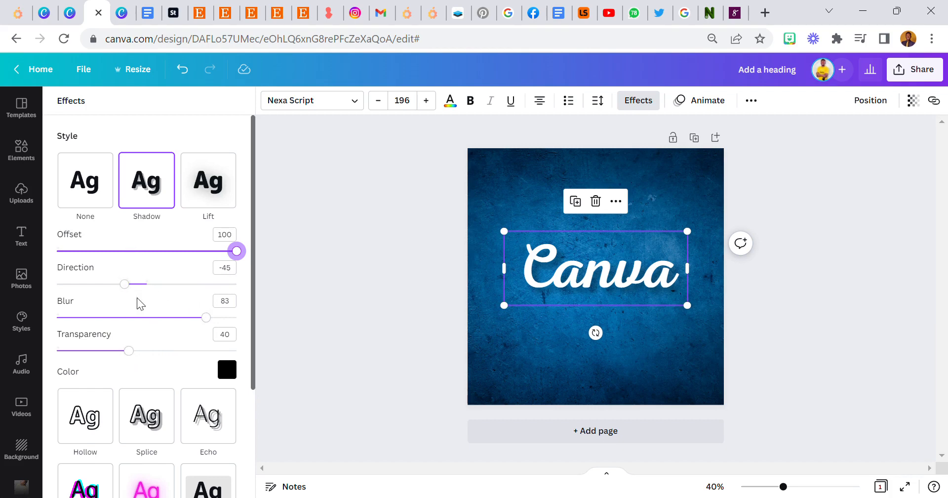
mouse_move(169, 343)
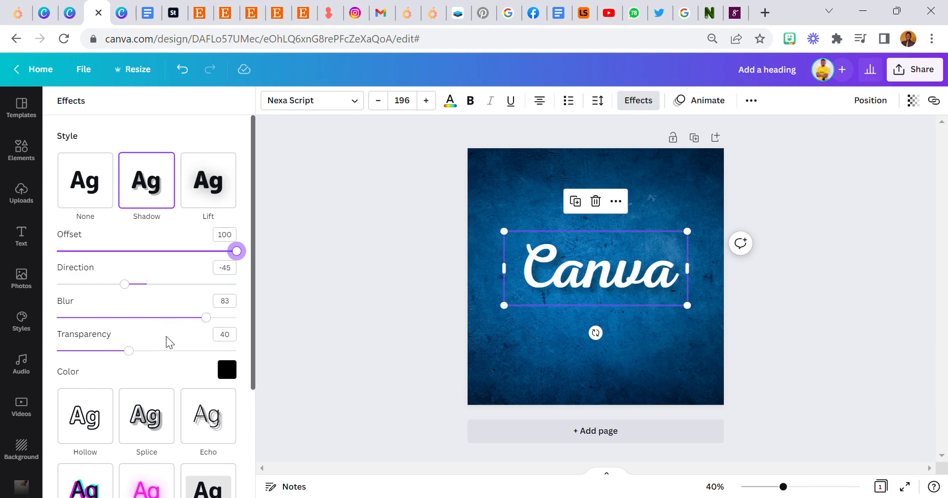
mouse_move(449, 289)
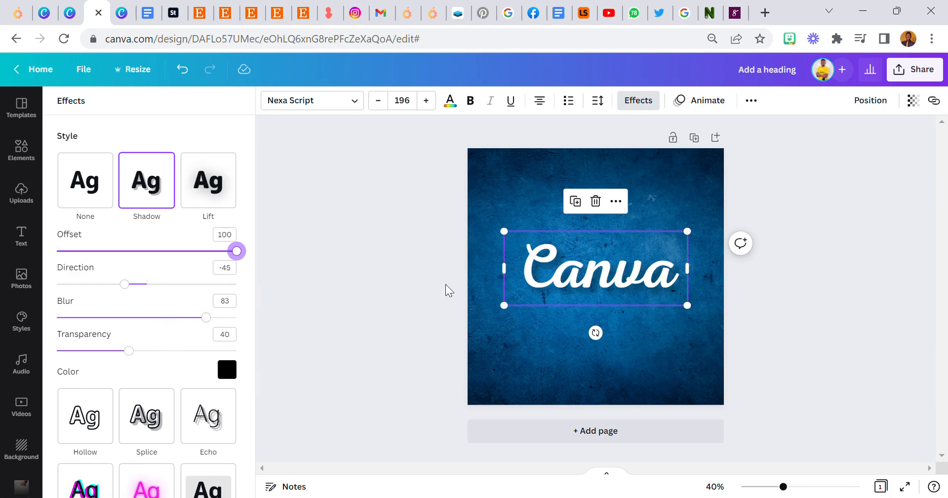
mouse_move(529, 201)
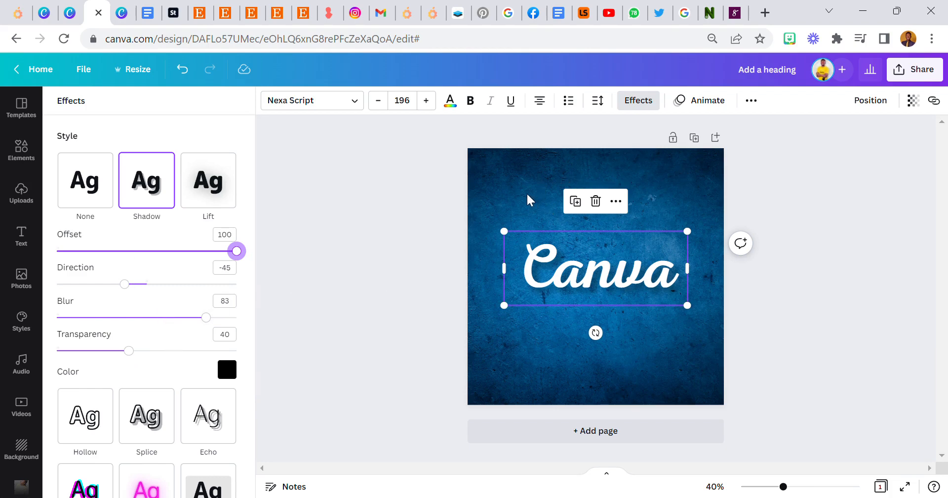
mouse_move(574, 201)
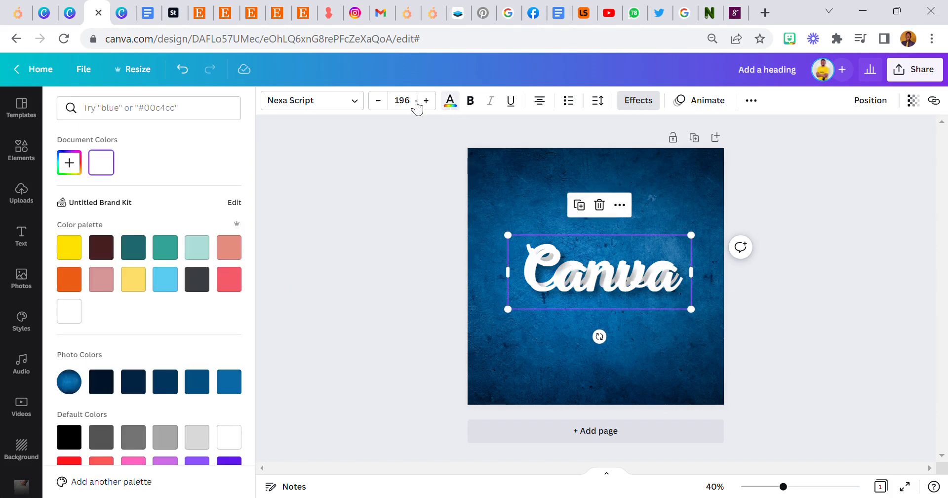
Step: Colour the top text copy yellow and send it backward behind the white Canva text
scroll("down", 3)
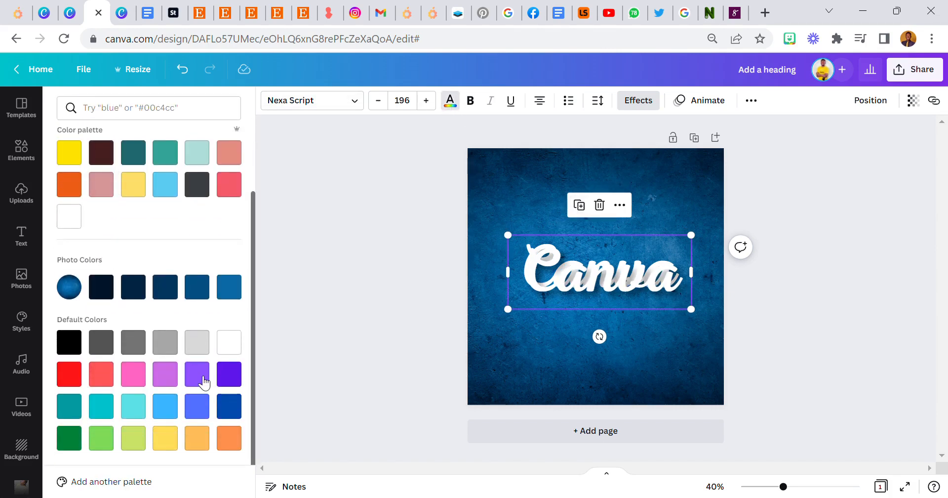
left_click(165, 437)
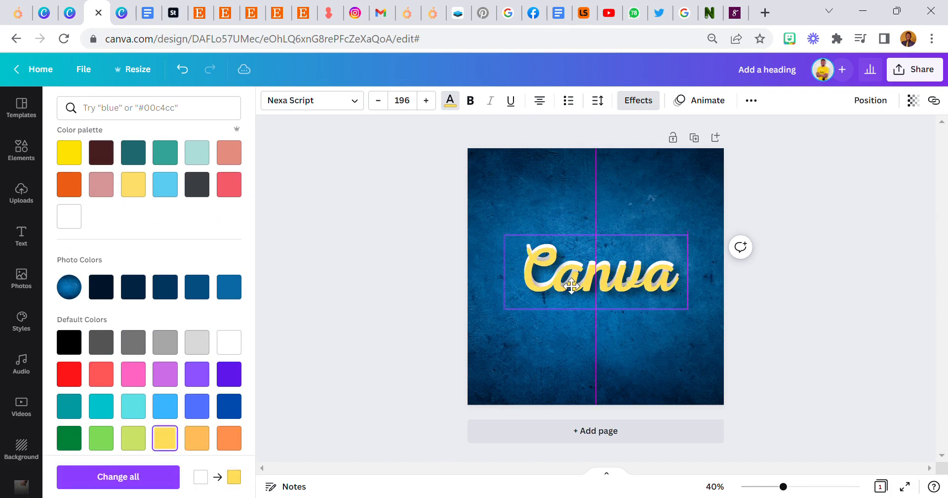
left_click(595, 271)
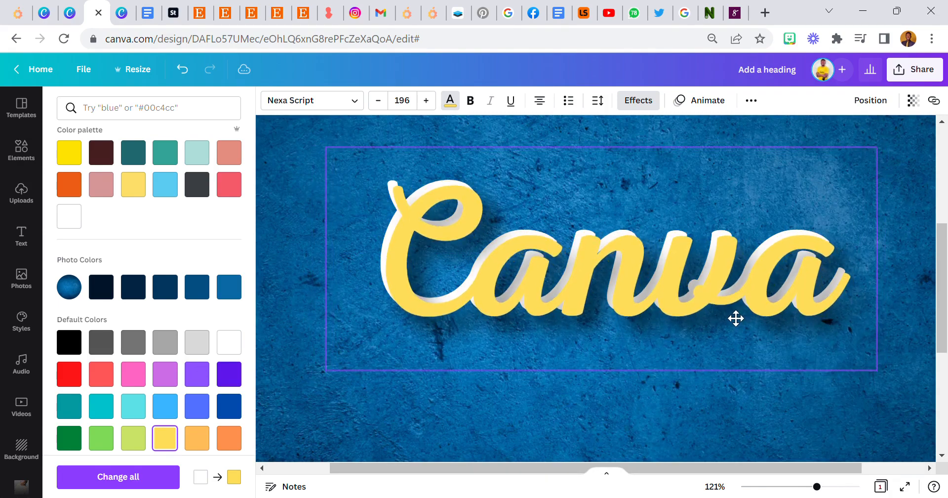
left_click(735, 319)
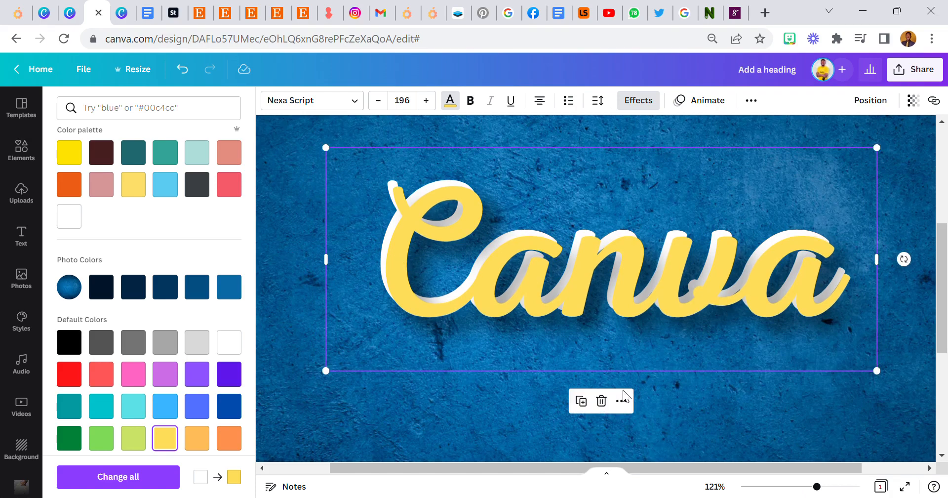
left_click(869, 100)
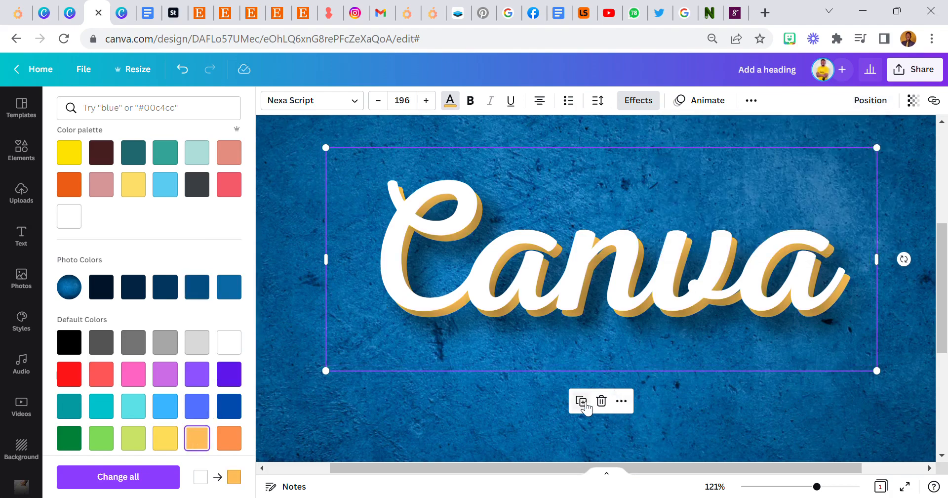
mouse_move(580, 401)
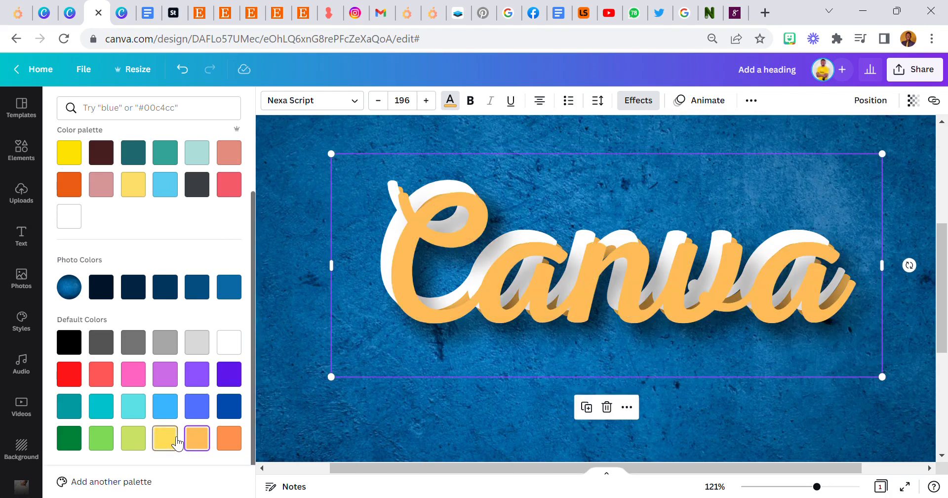
left_click(165, 437)
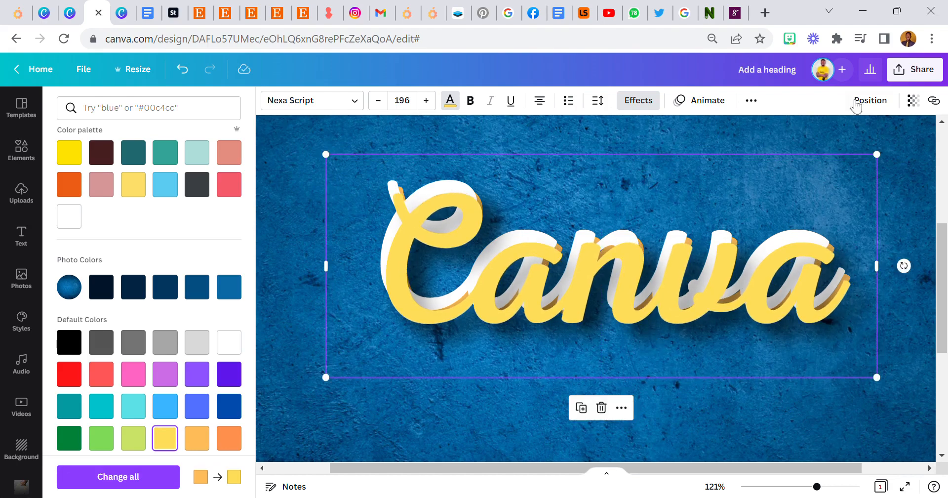
left_click(870, 99)
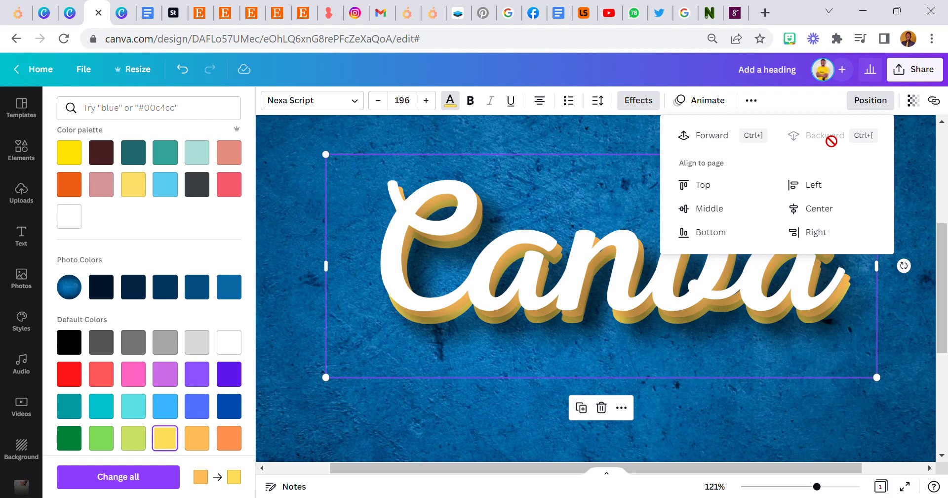
mouse_move(722, 486)
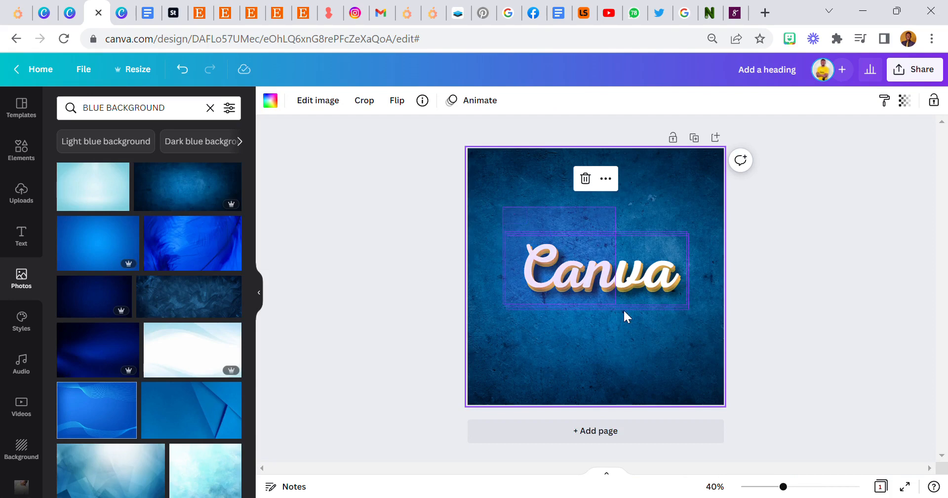
Step: Nudge the layered Canva text to the page centre and check it against the blue photo
left_click(598, 270)
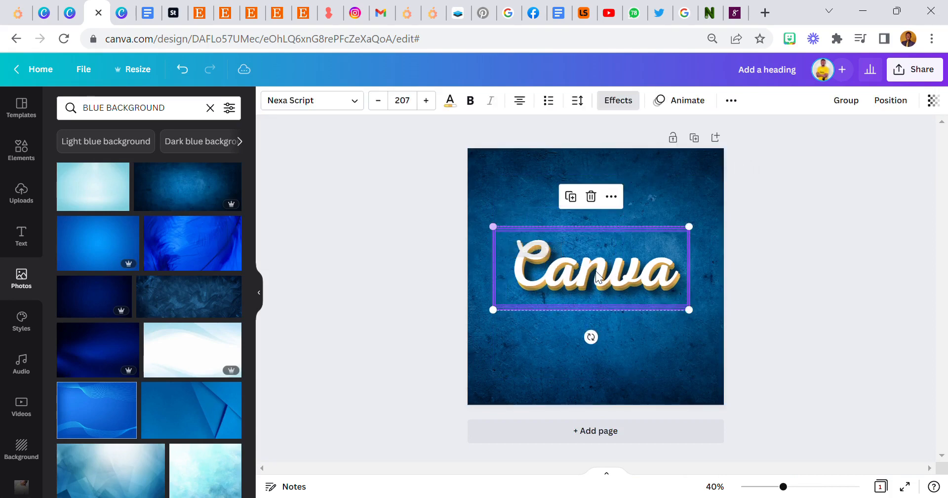
left_click_drag(595, 270, 596, 277)
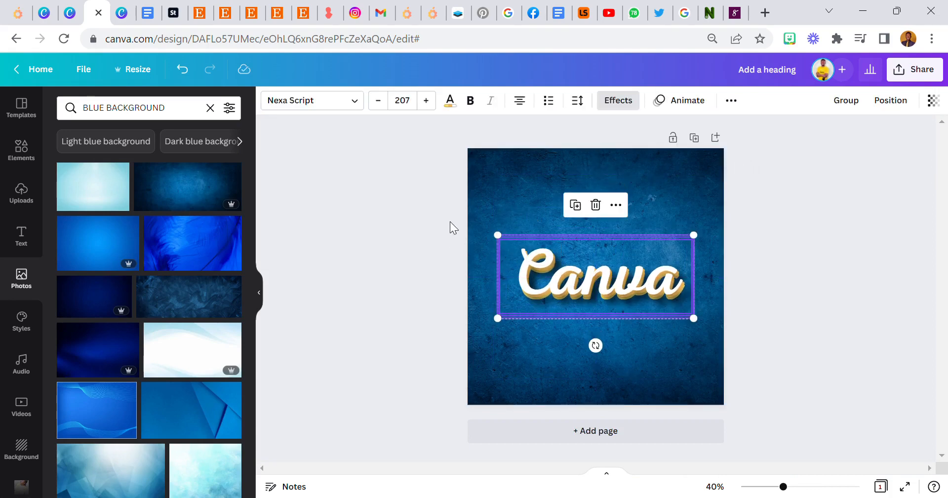
left_click(450, 227)
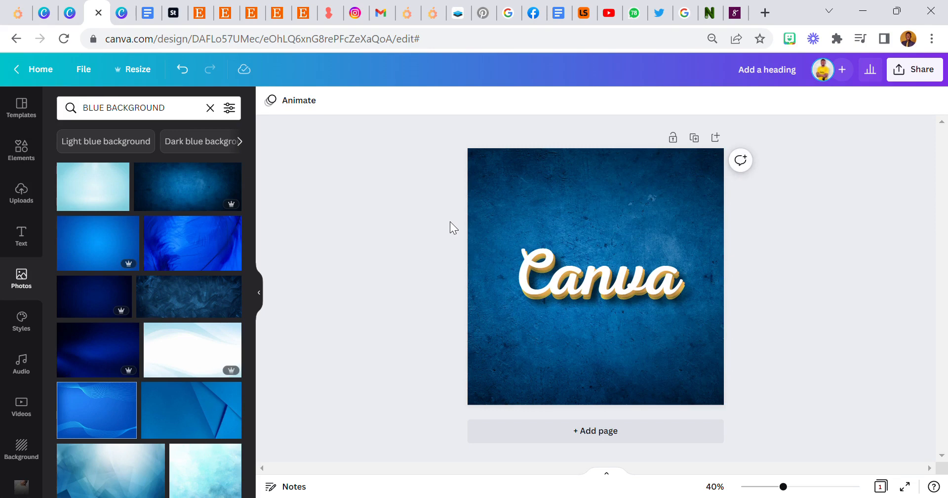
left_click(599, 278)
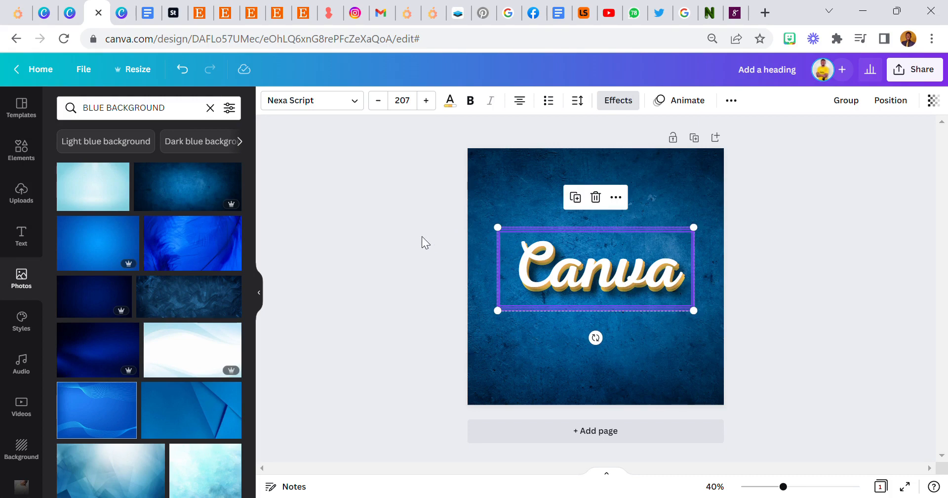
left_click(421, 240)
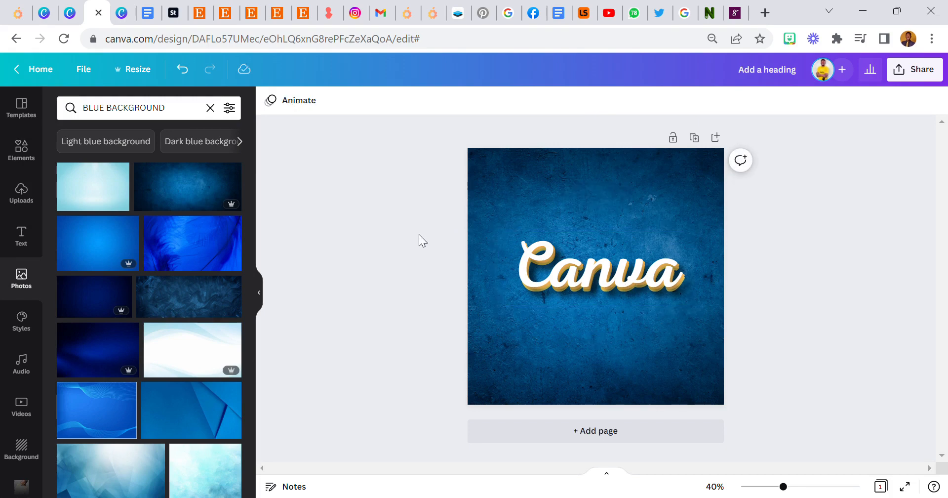
left_click(612, 277)
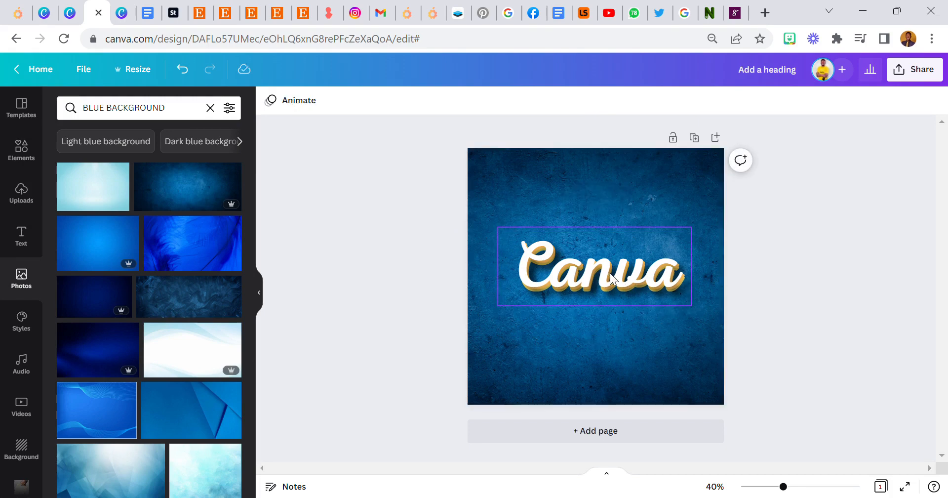
left_click(568, 218)
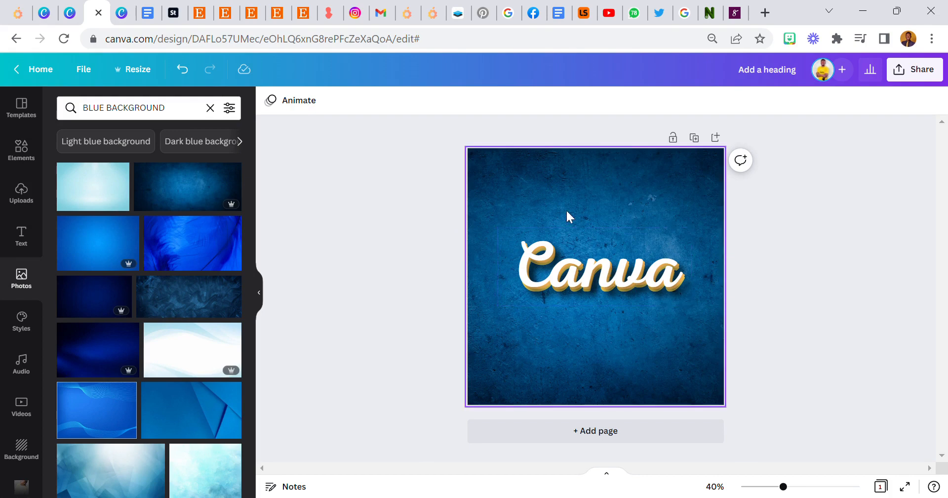
mouse_move(543, 201)
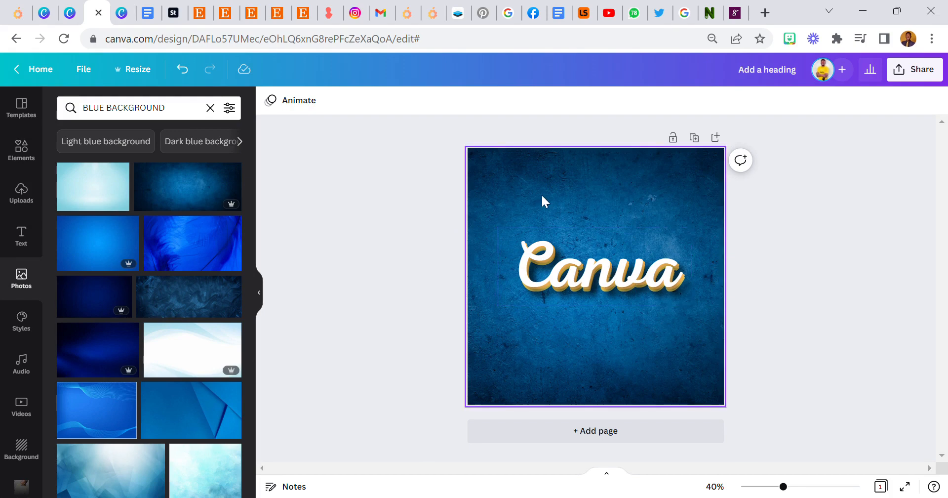
mouse_move(539, 210)
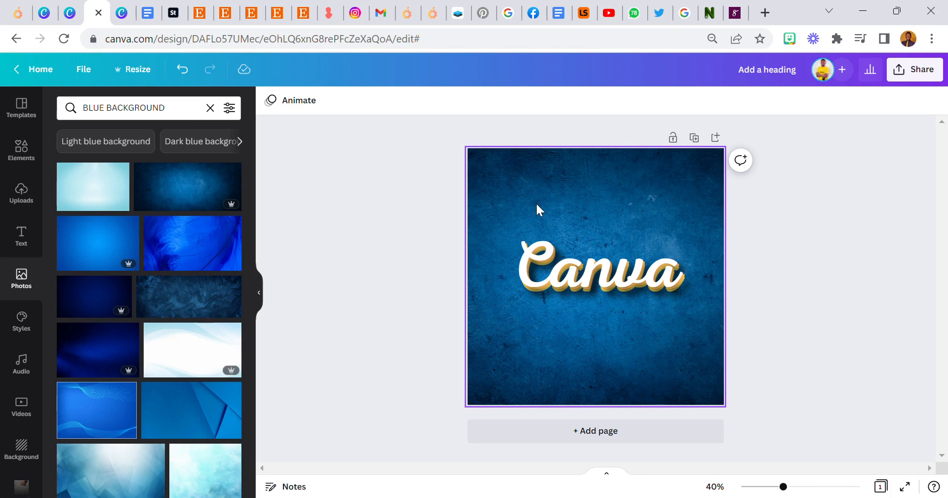
mouse_move(579, 213)
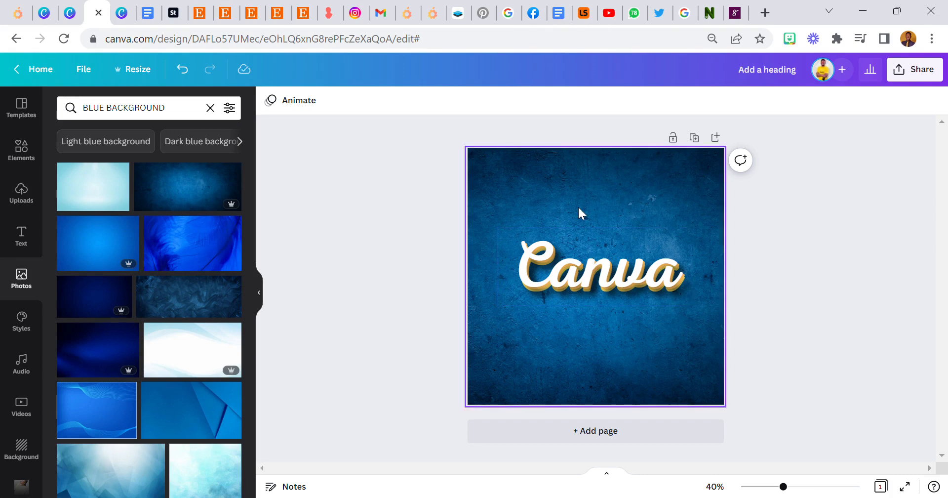
left_click(598, 272)
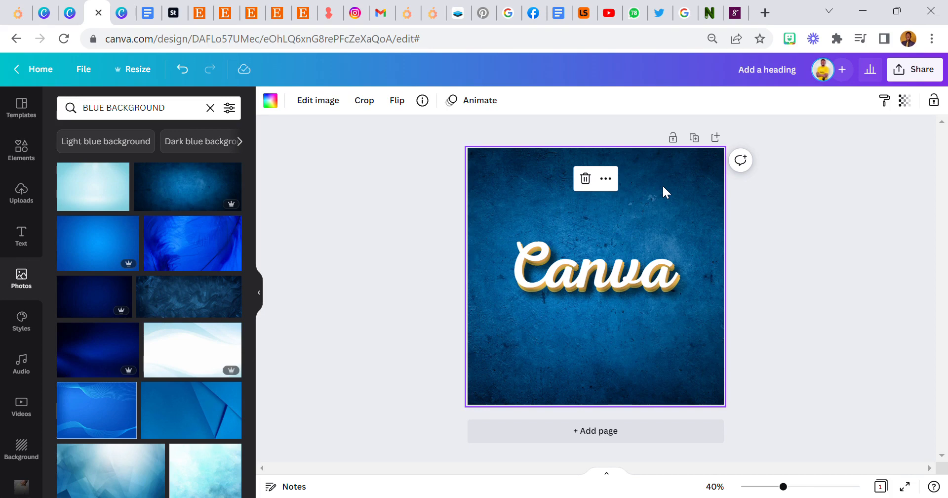
mouse_move(674, 225)
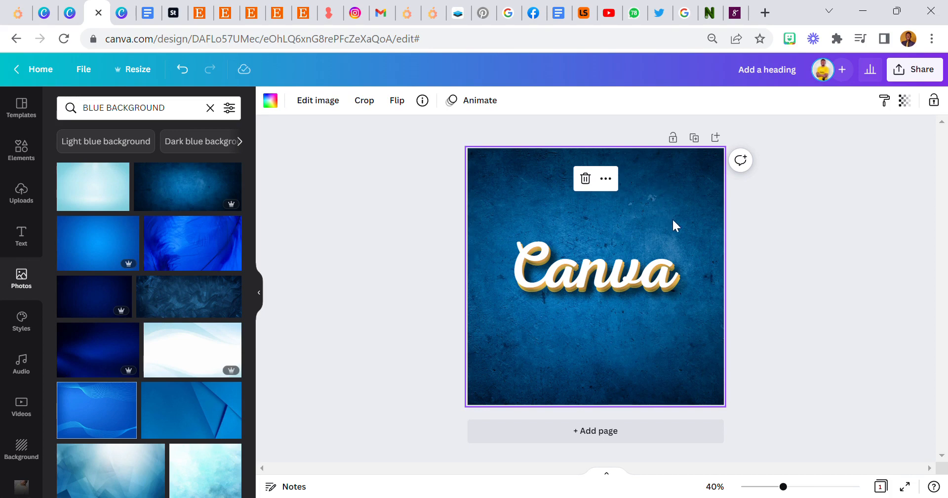
mouse_move(691, 200)
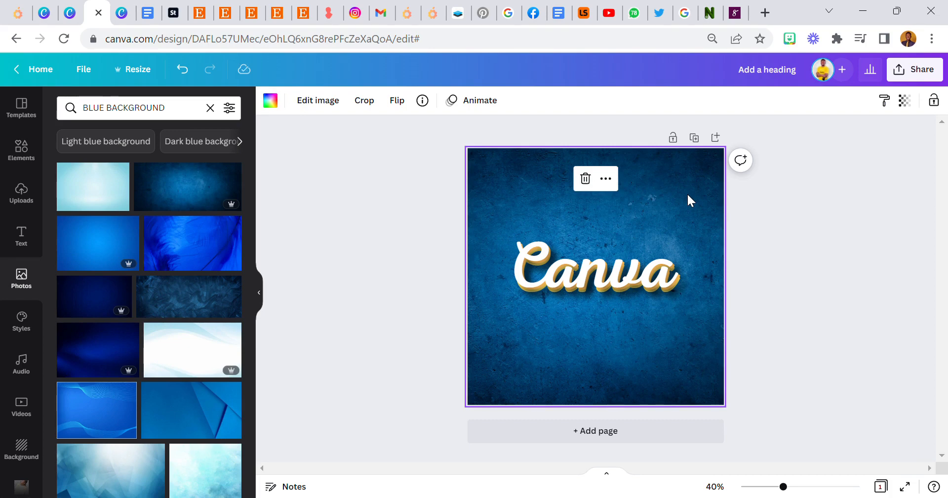
mouse_move(544, 224)
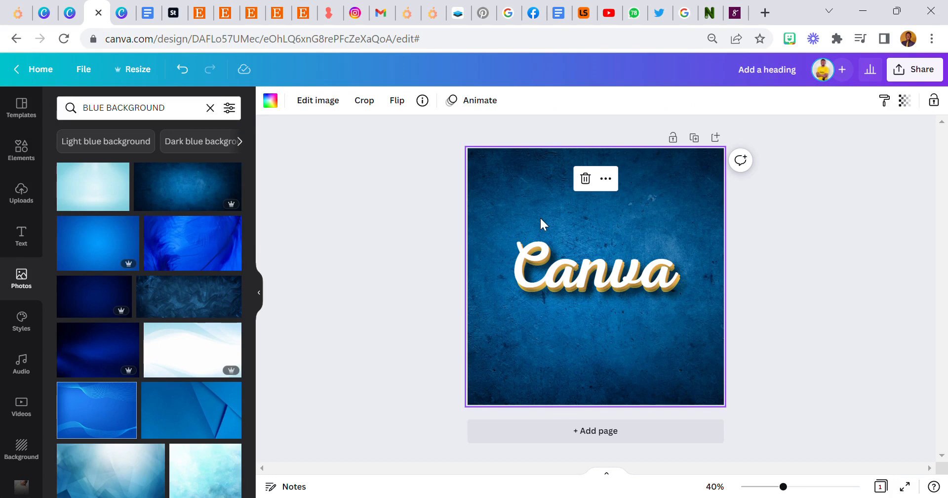
mouse_move(537, 208)
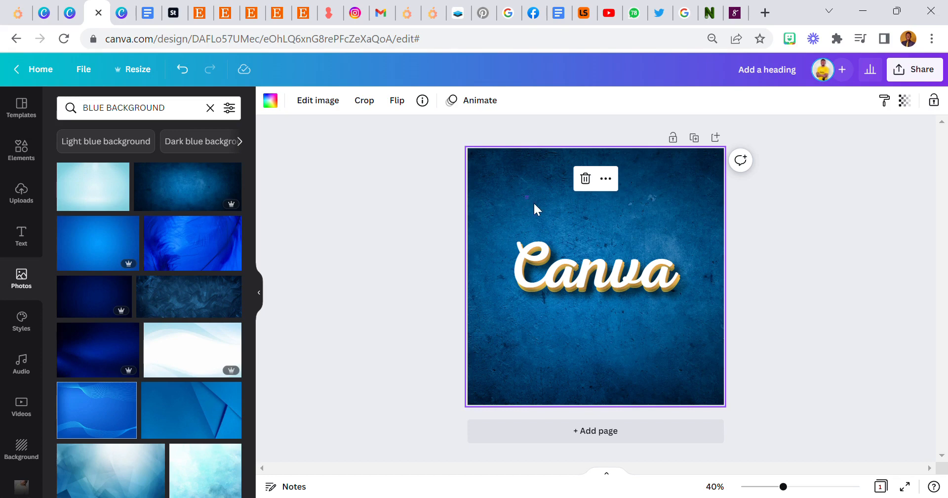
left_click(596, 271)
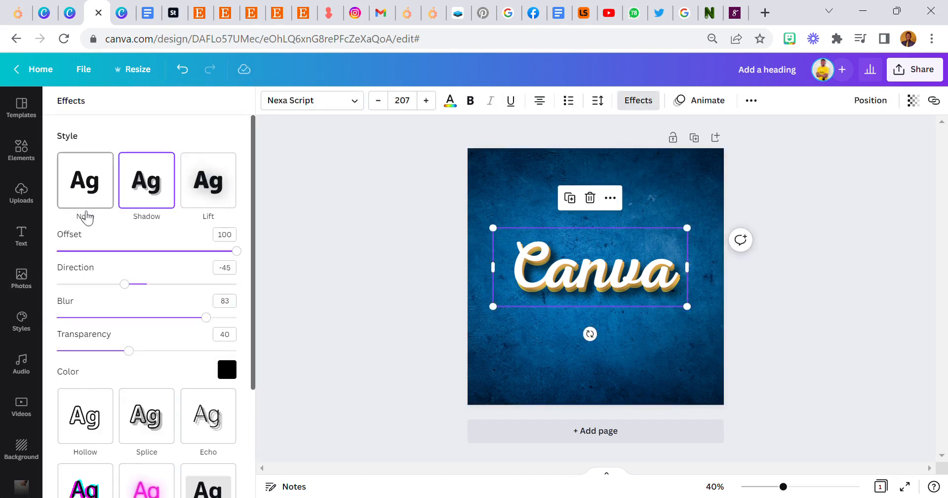
Step: Review the Effects panel shadow settings: offset 100, blur 83, transparency 40
scroll("down", 3)
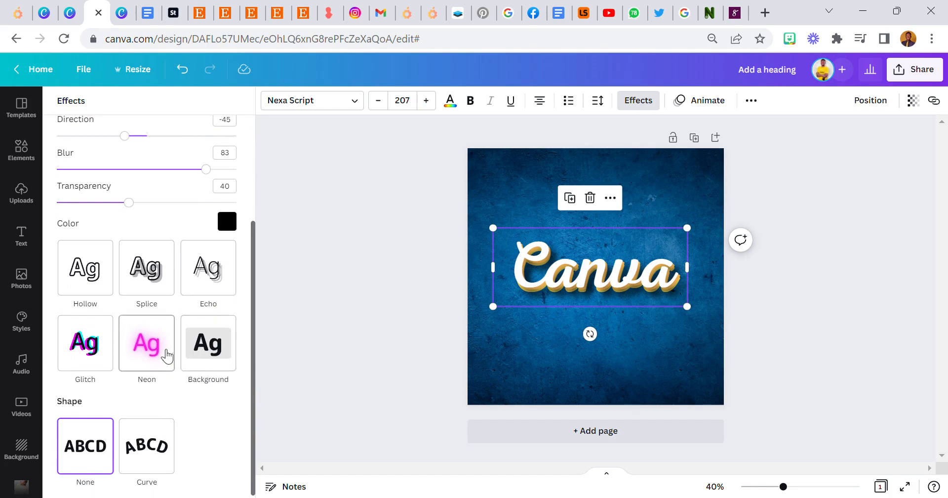
mouse_move(160, 464)
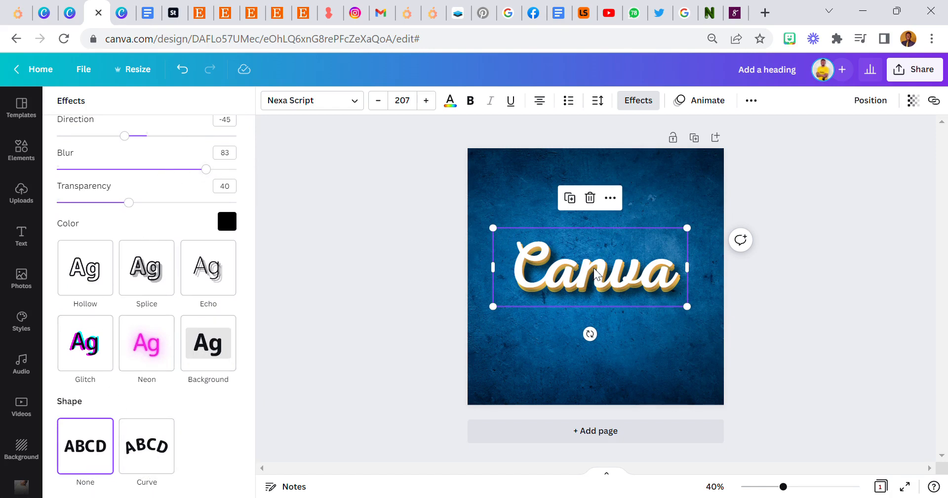
mouse_move(506, 208)
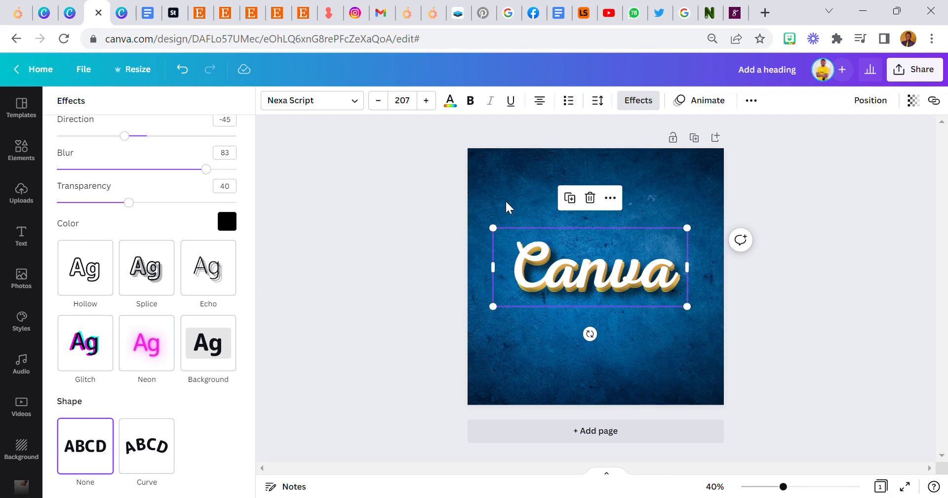
mouse_move(507, 200)
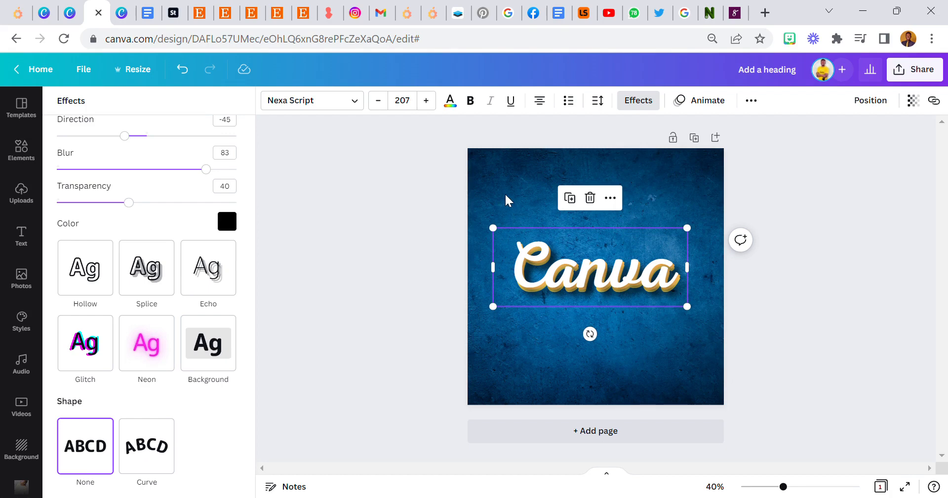